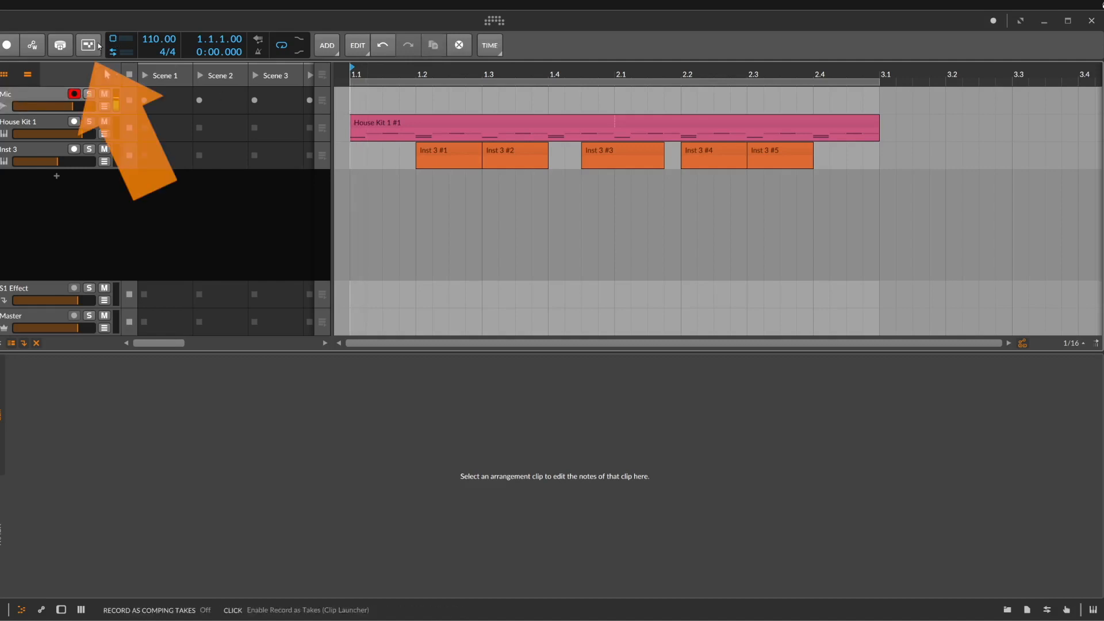
# Turn on Record as Comping Takes and record Mic #1 over the loop on the Mic track.
pyautogui.click(88, 45)
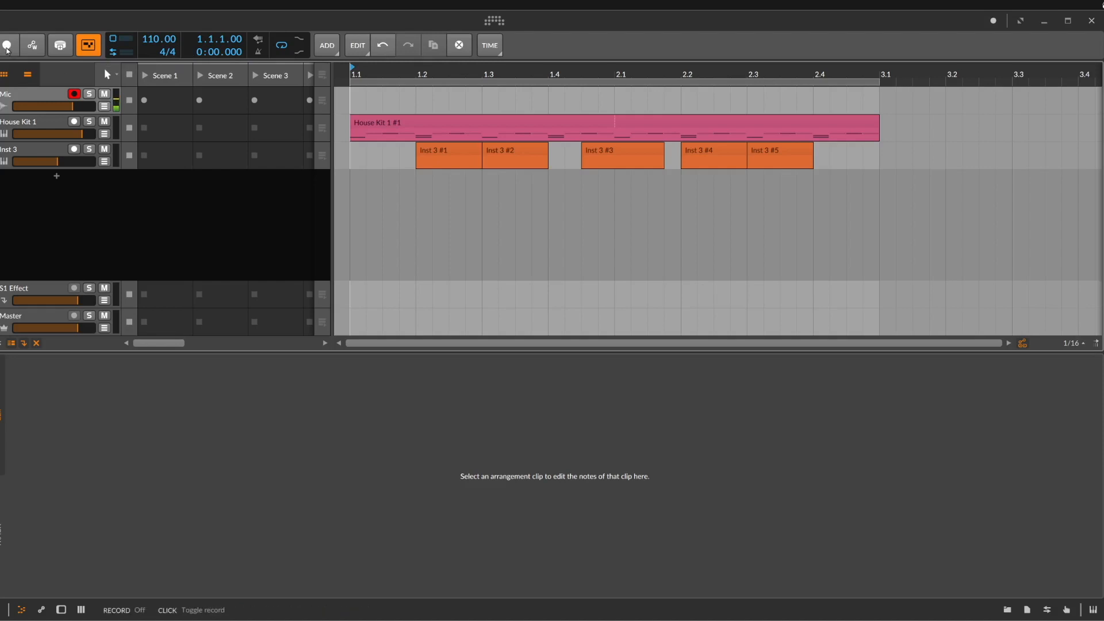
pyautogui.click(7, 45)
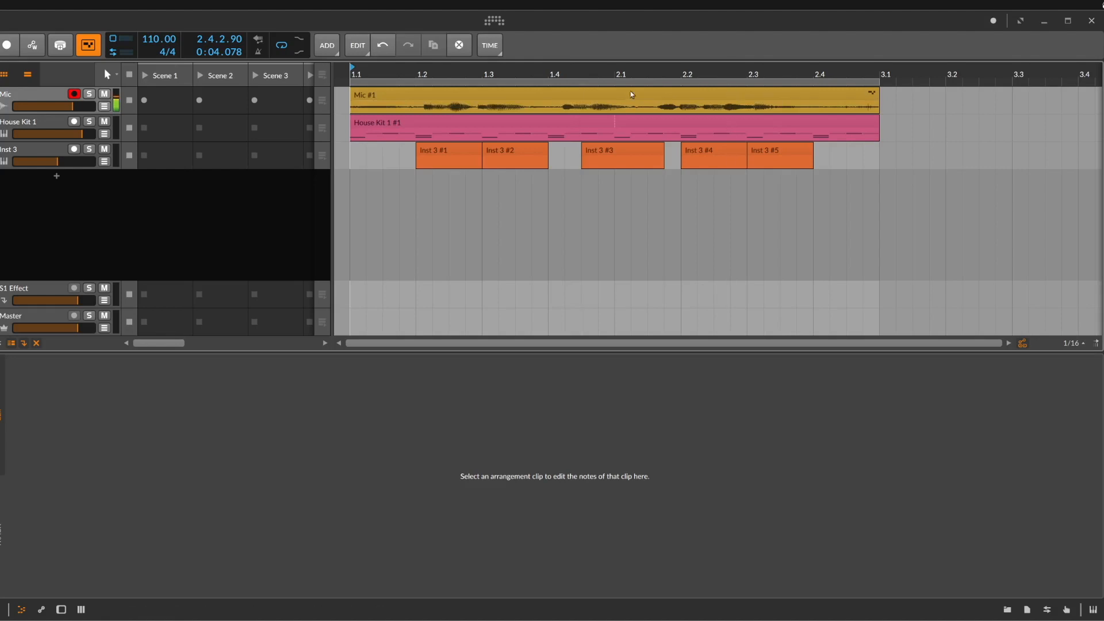
# Open the Mic #1 clip in the audio editor and reveal its Take 1–4 comping lanes.
pyautogui.doubleClick(613, 95)
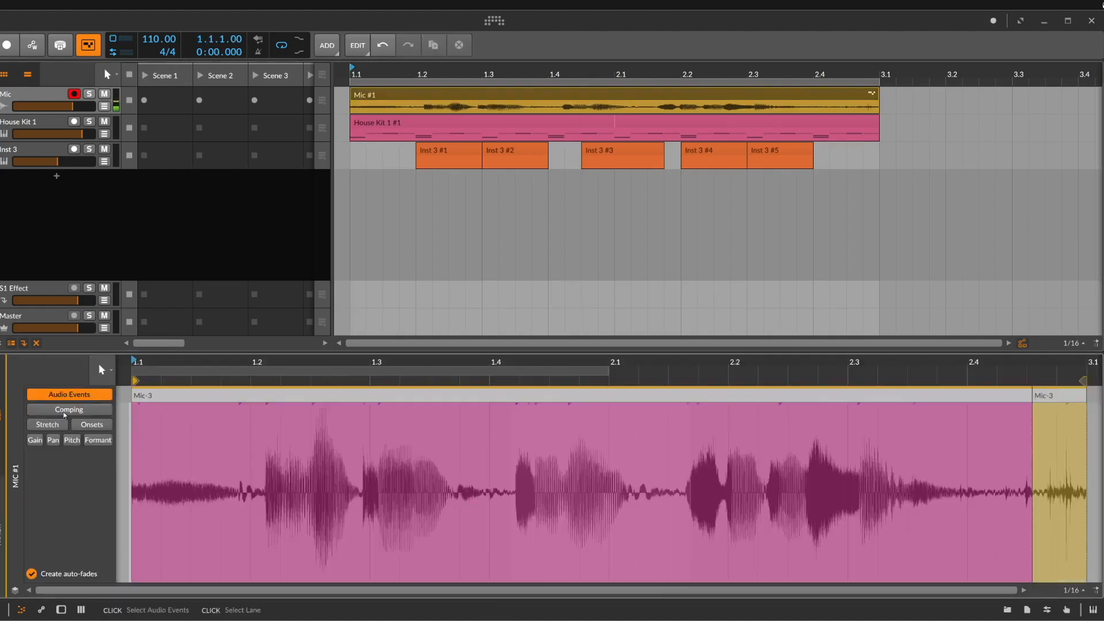
pyautogui.click(47, 424)
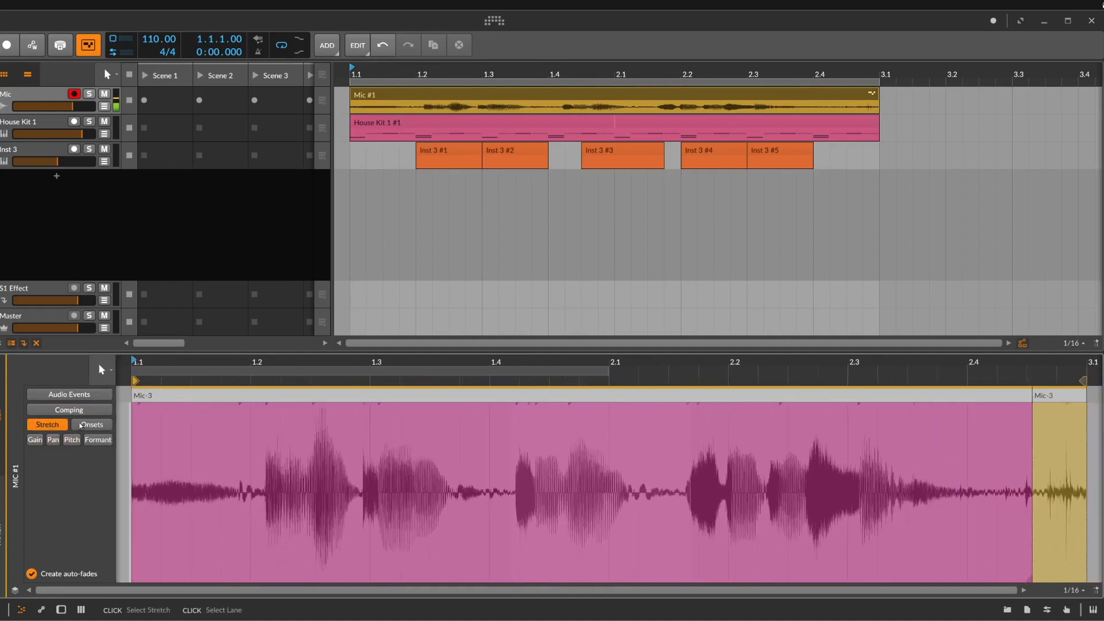
pyautogui.click(68, 409)
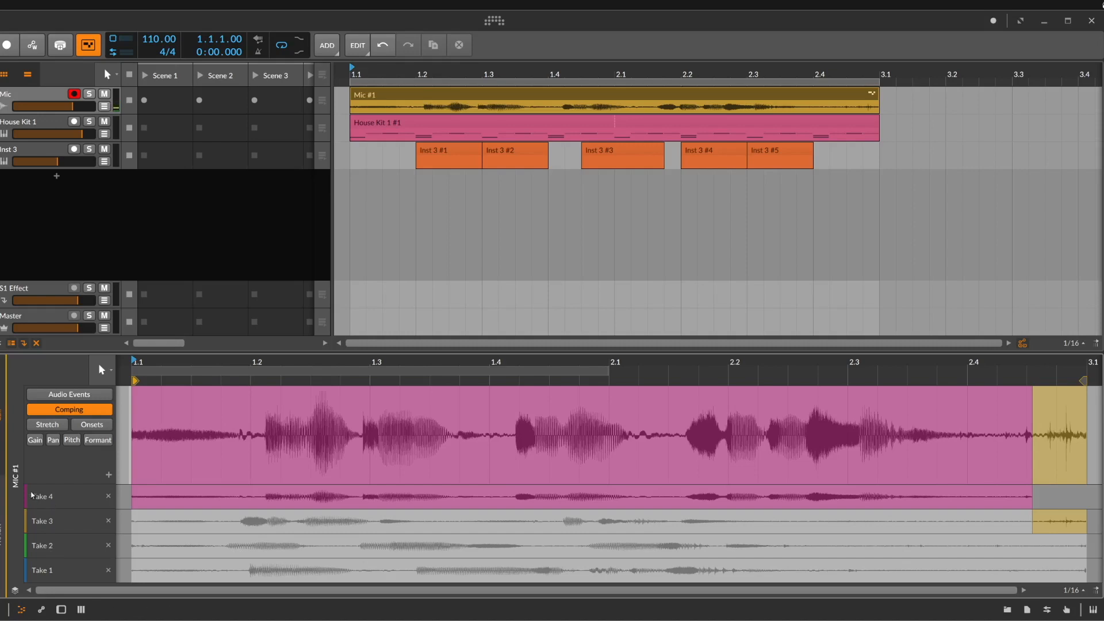
pyautogui.moveTo(42, 496)
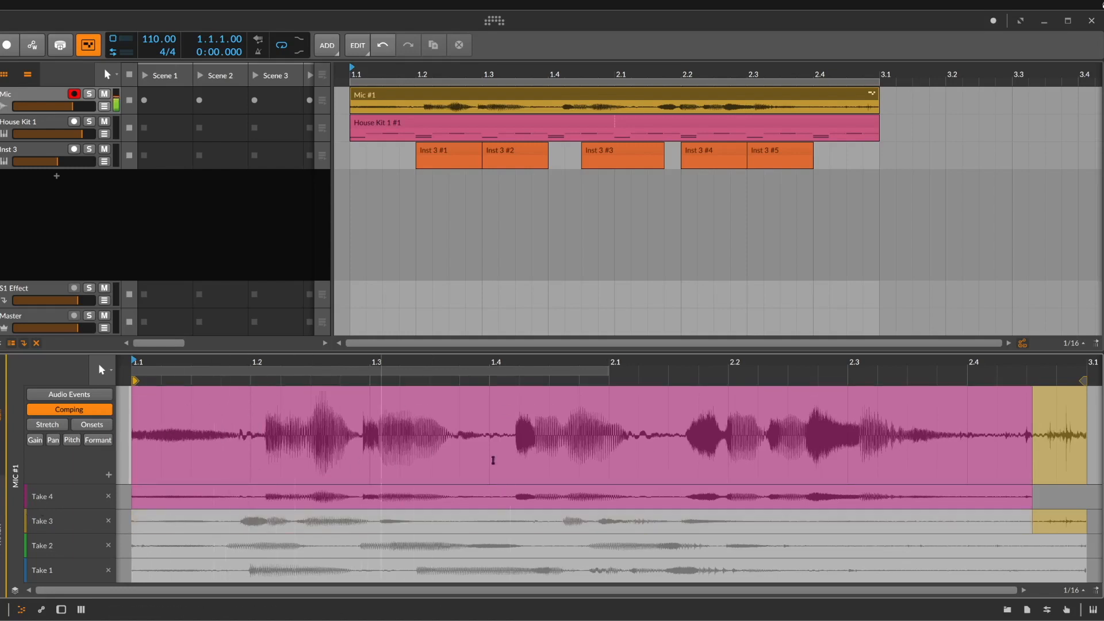
pyautogui.moveTo(440, 427)
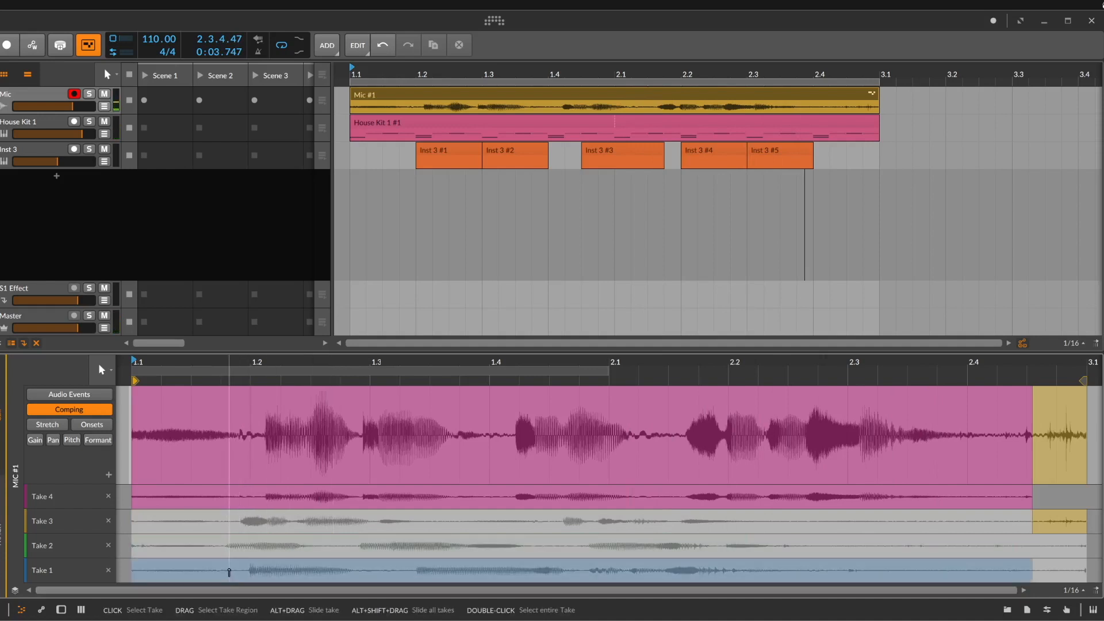
pyautogui.moveTo(229, 571); pyautogui.dragTo(391, 571)
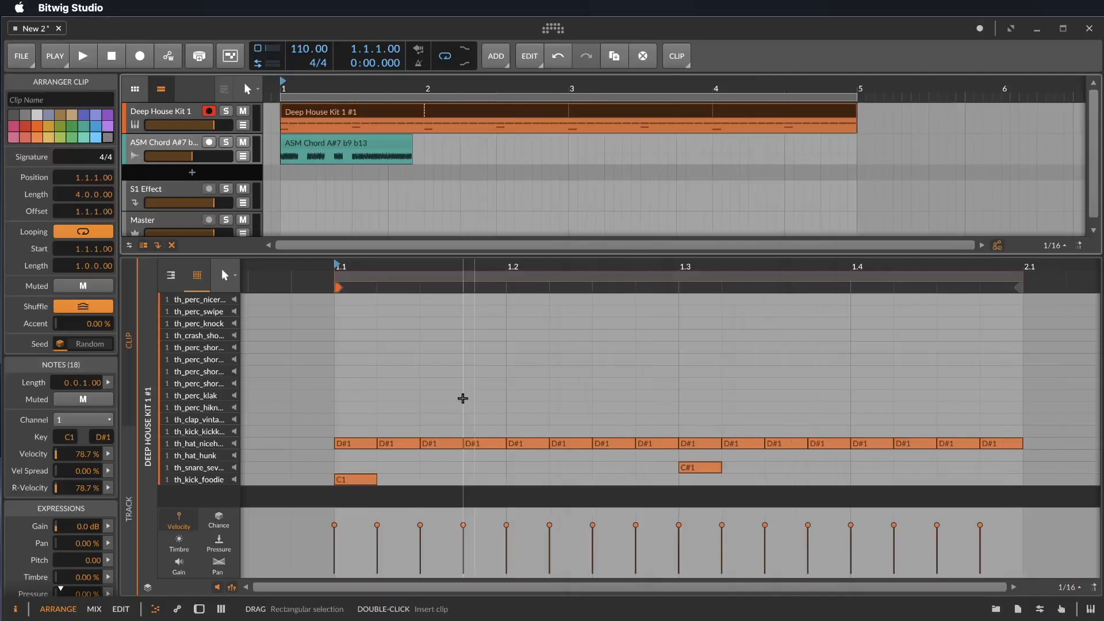
pyautogui.moveTo(407, 405); pyautogui.dragTo(632, 458)
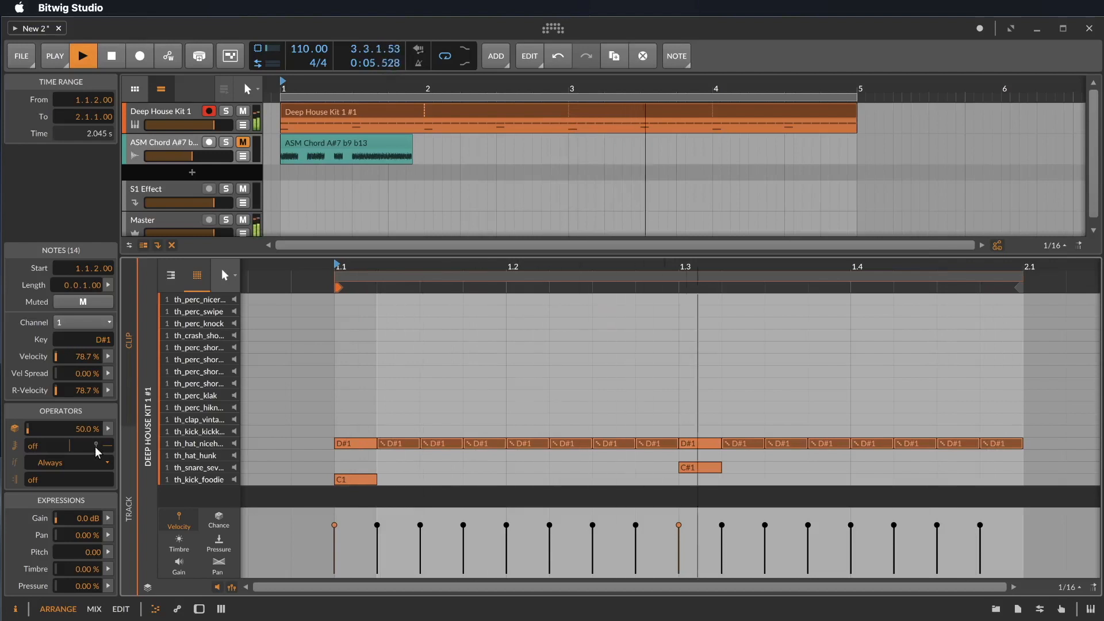
pyautogui.click(83, 55)
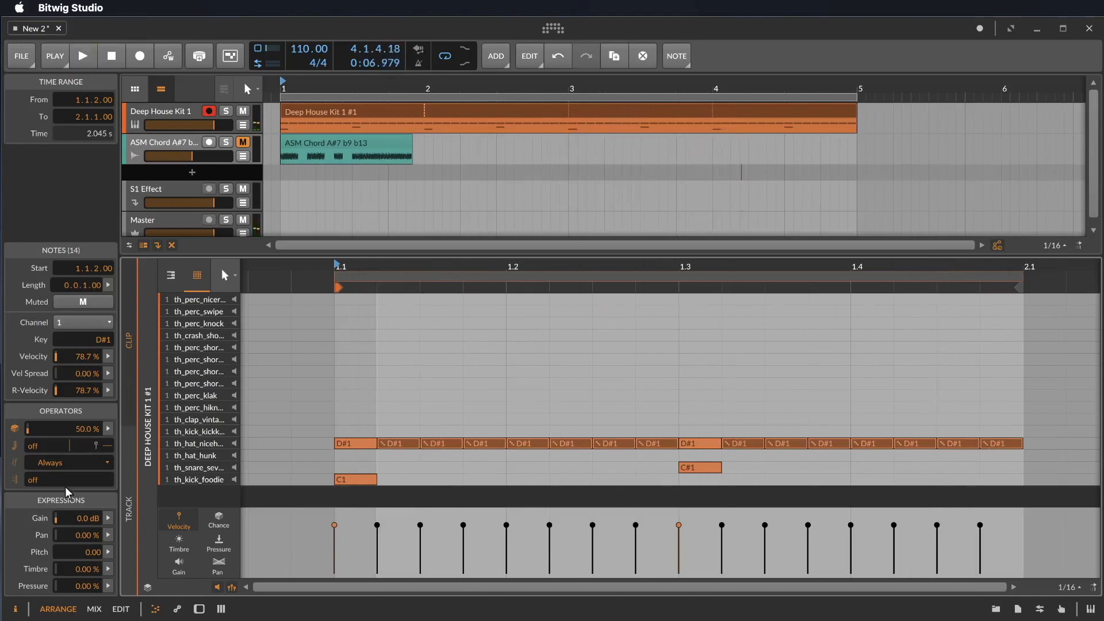
pyautogui.click(218, 522)
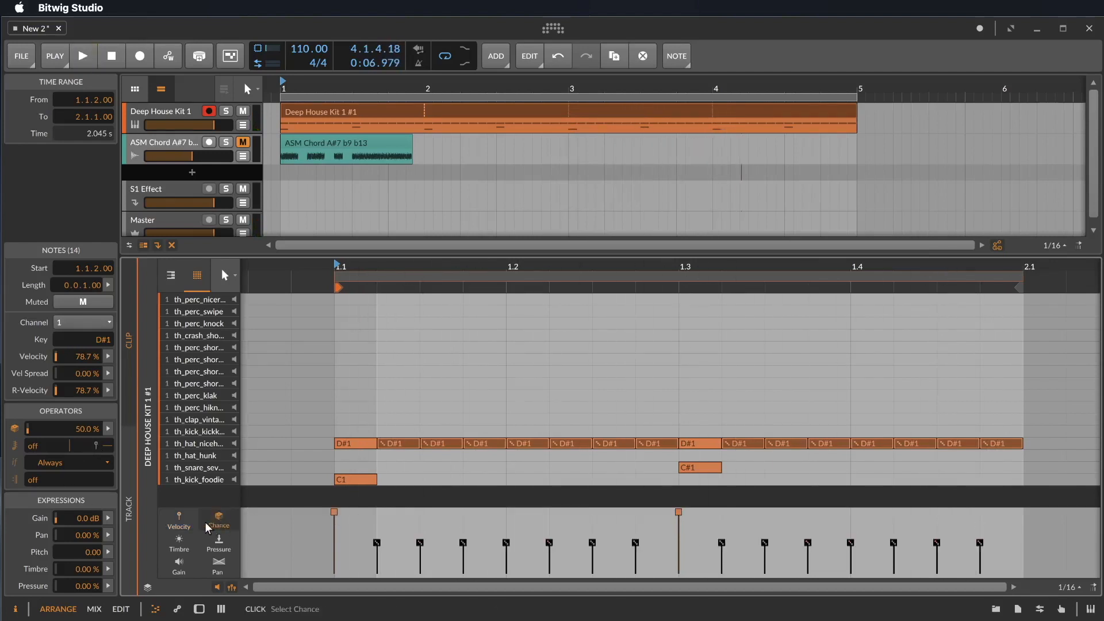
pyautogui.click(217, 525)
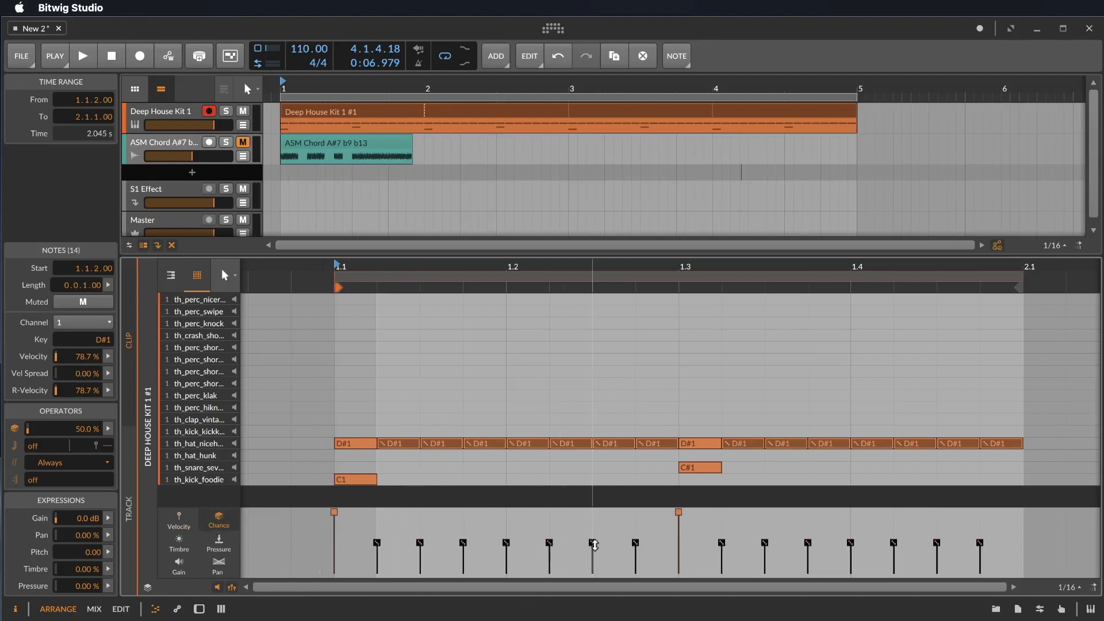
pyautogui.click(82, 56)
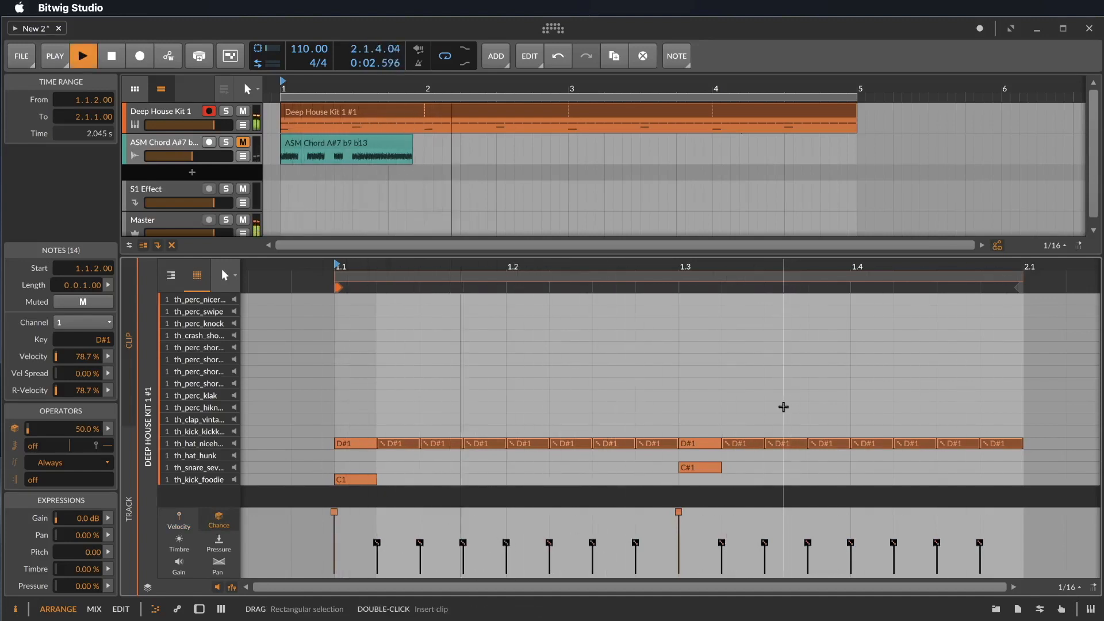
pyautogui.click(82, 56)
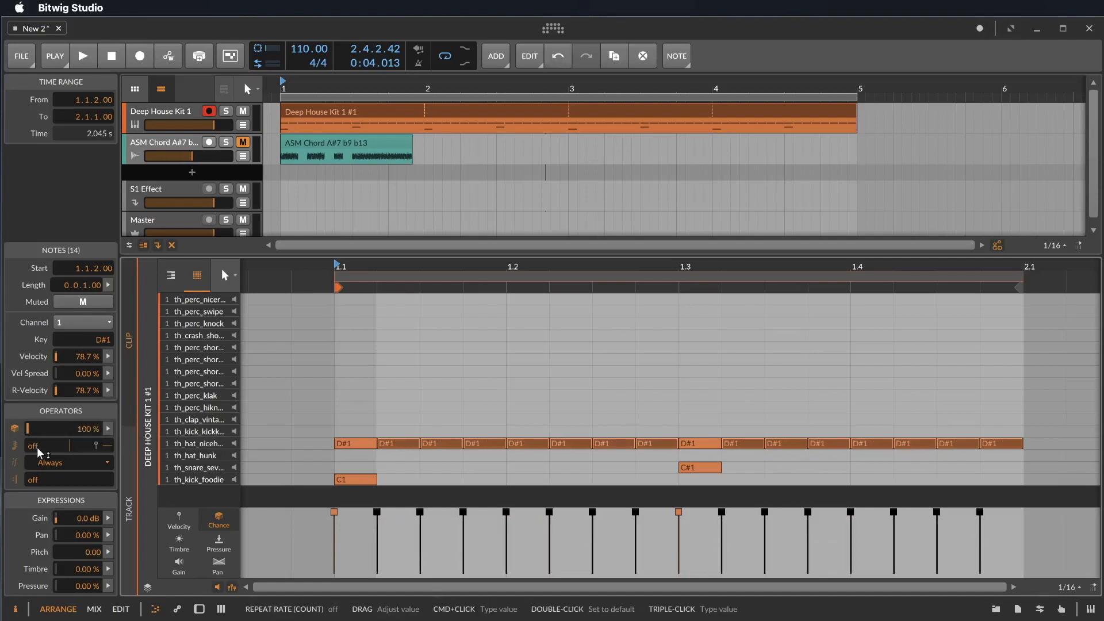
# Delete off-beat hi-hats, make the last D#1 a quarter note, and set Repeat to 8.
pyautogui.moveTo(377, 429); pyautogui.dragTo(669, 455)
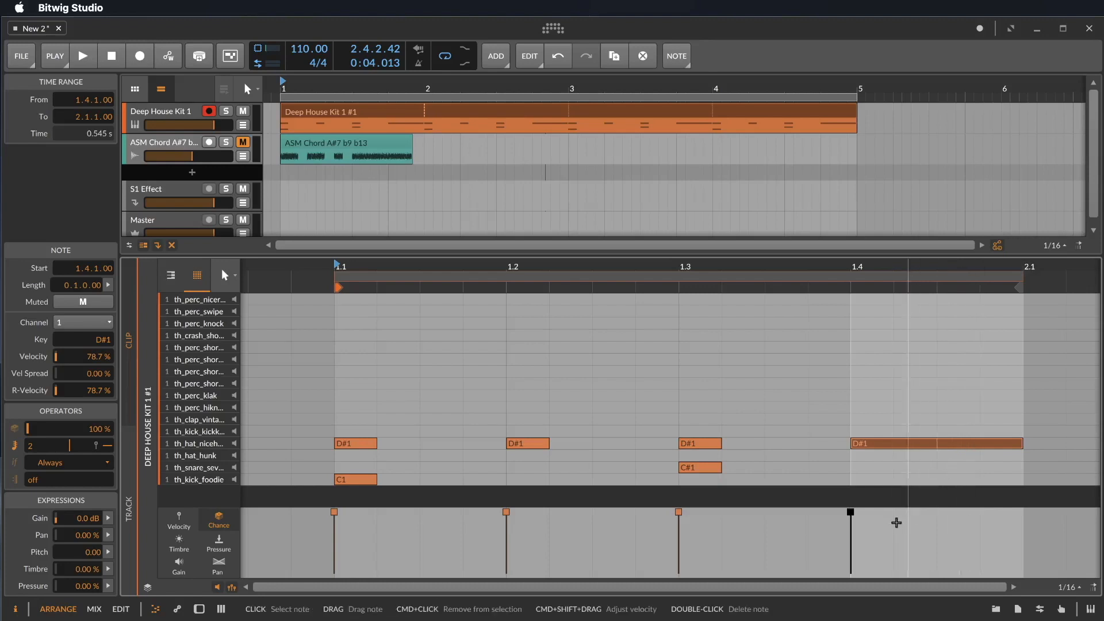
pyautogui.click(82, 55)
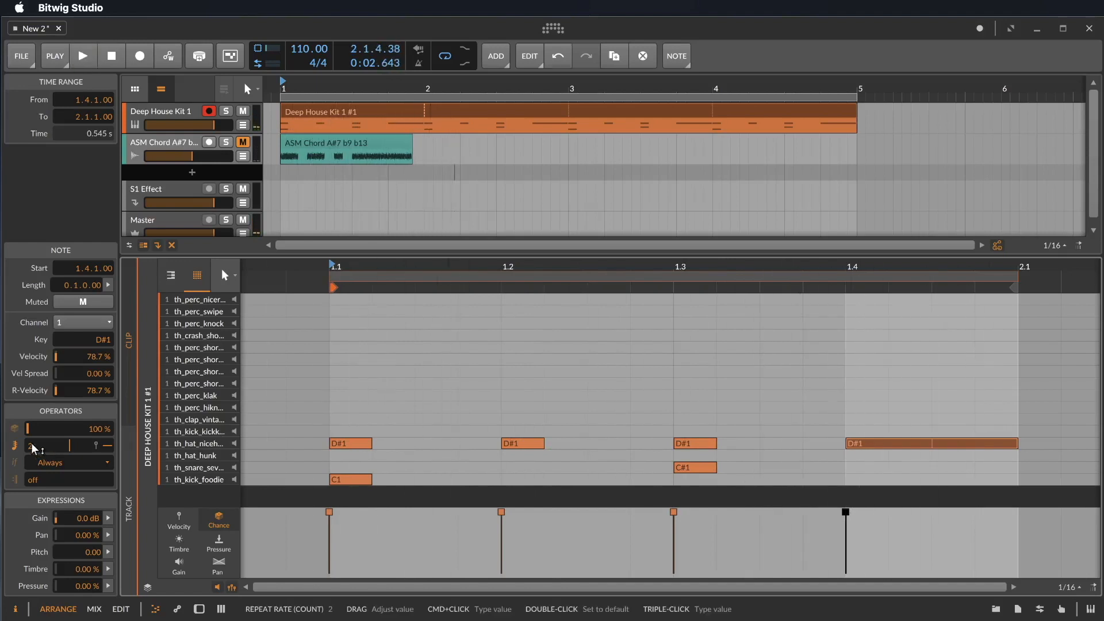
pyautogui.click(82, 56)
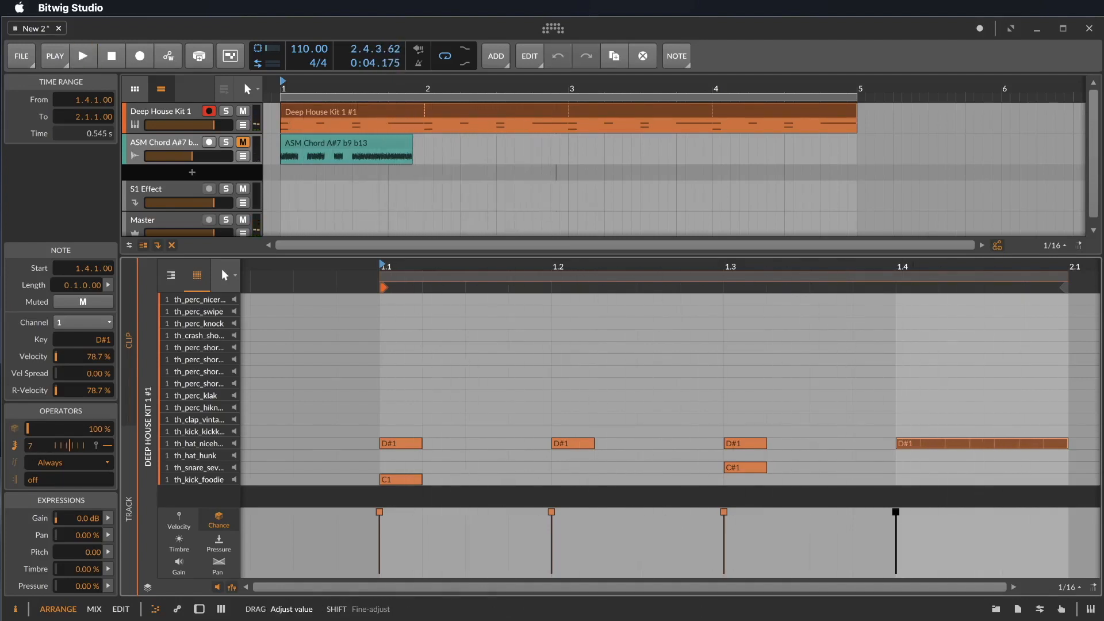
pyautogui.click(82, 56)
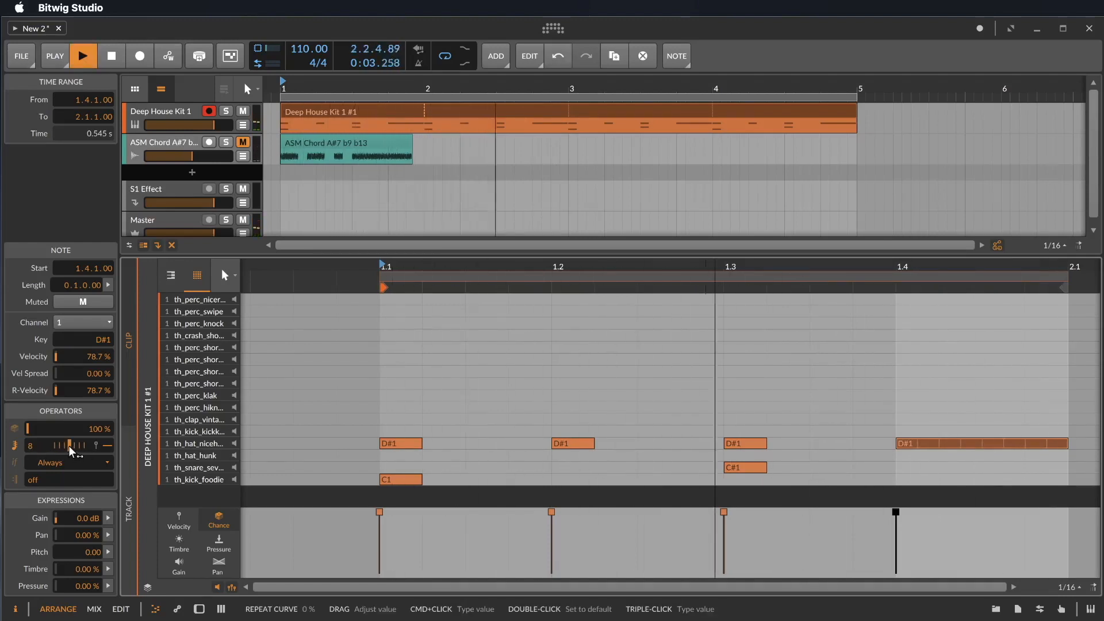
# Ramp the last hi-hat's repeat velocities upward and set its Repeat Curve to 22%.
pyautogui.moveTo(63, 430); pyautogui.dragTo(85, 448)
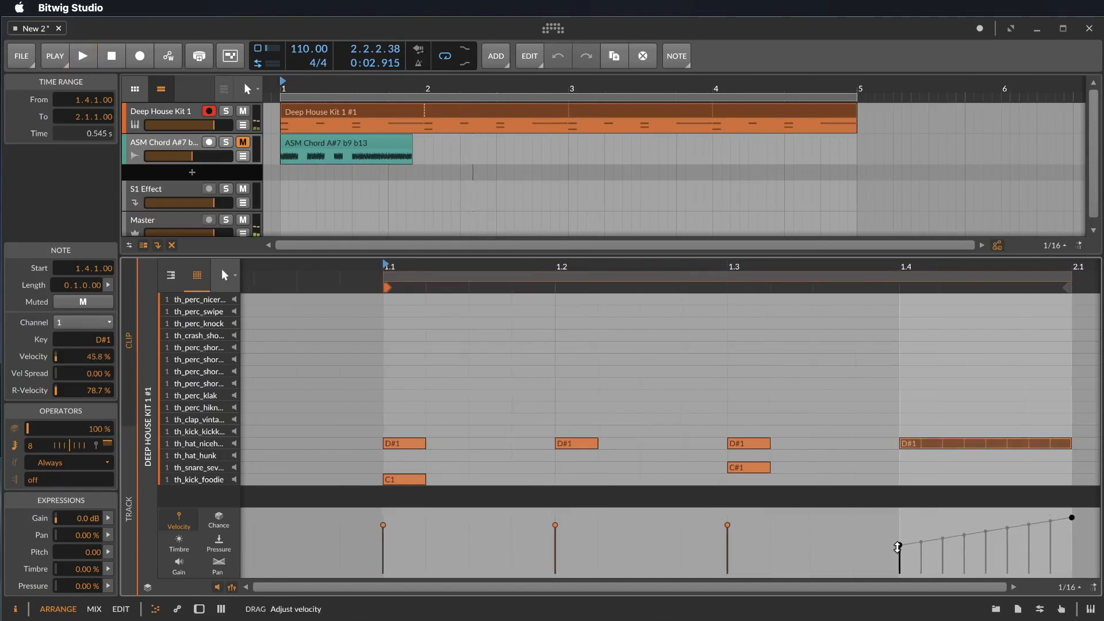
pyautogui.click(82, 55)
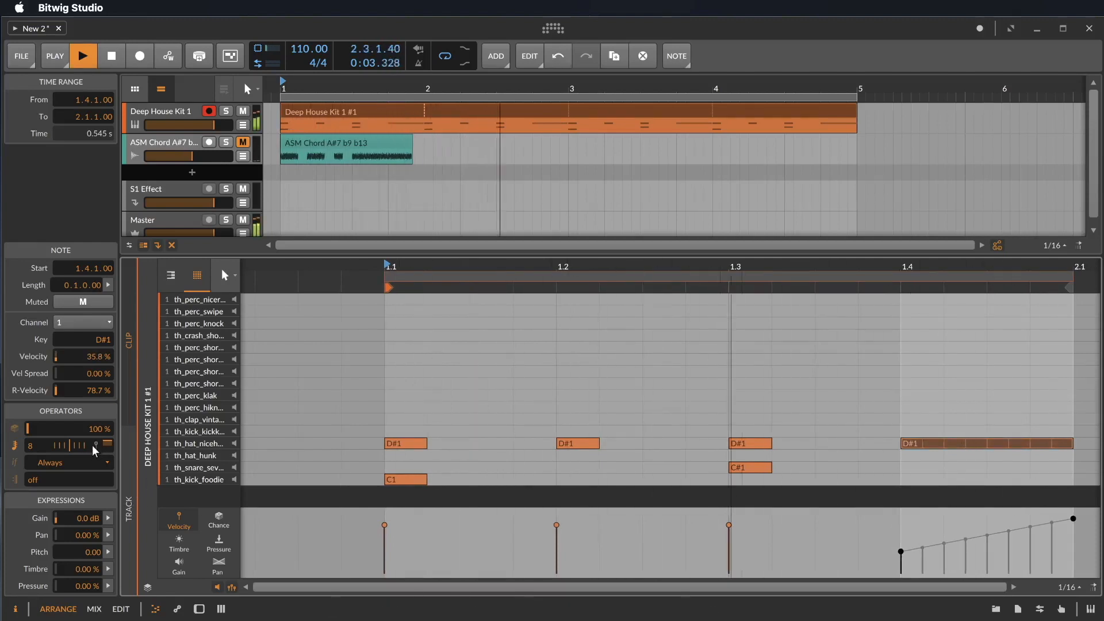
pyautogui.moveTo(92, 443); pyautogui.dragTo(64, 443)
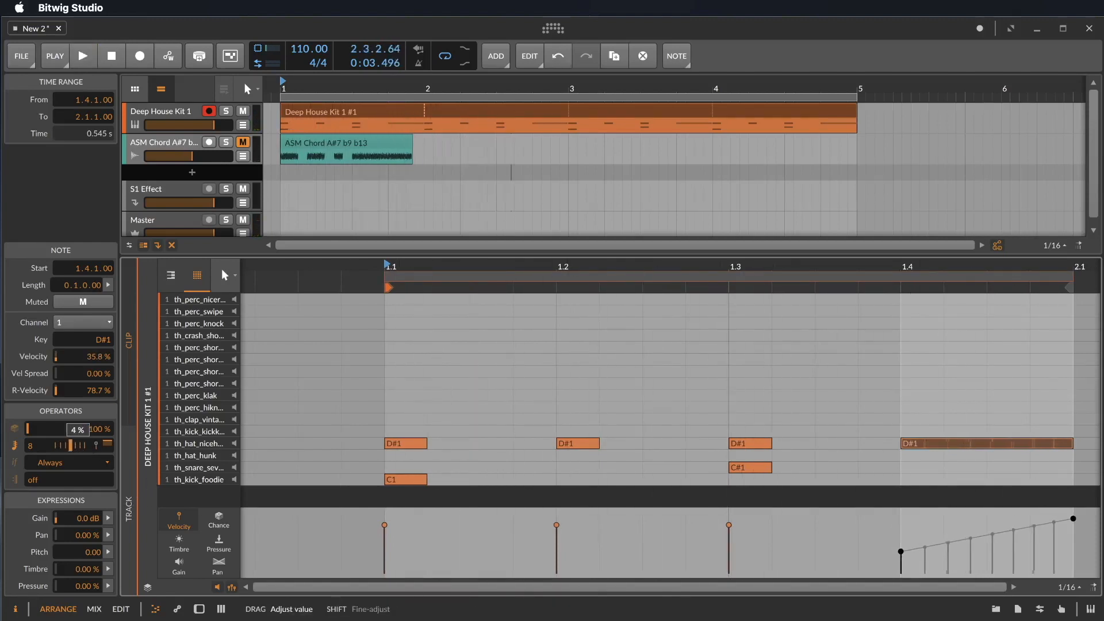
pyautogui.moveTo(39, 429); pyautogui.dragTo(63, 429)
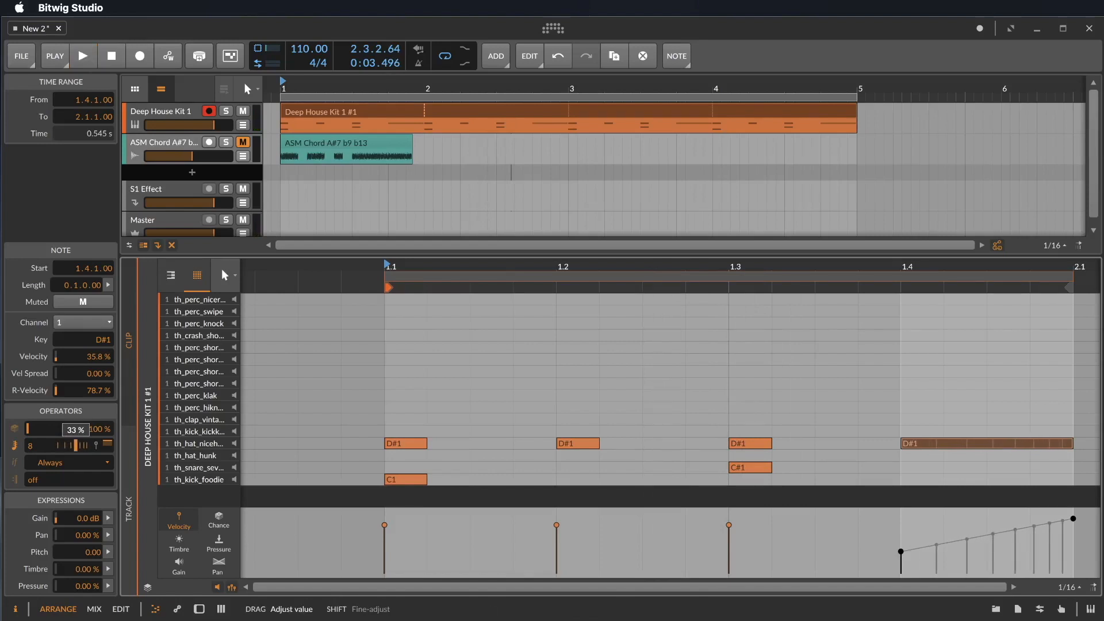
pyautogui.click(82, 55)
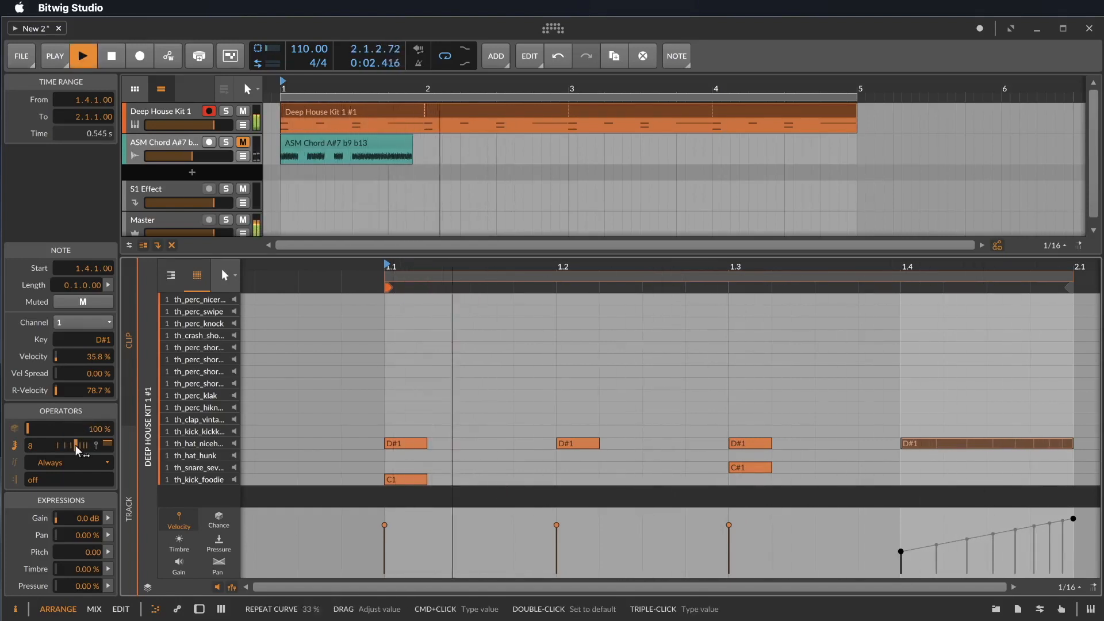
pyautogui.moveTo(78, 445); pyautogui.dragTo(74, 446)
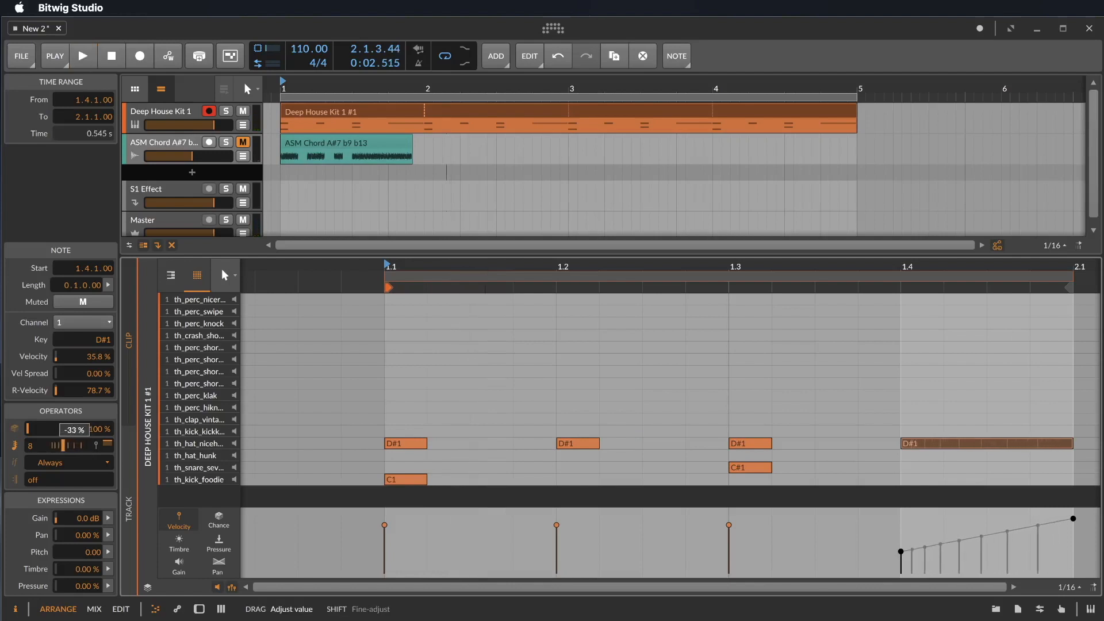
pyautogui.moveTo(60, 429); pyautogui.dragTo(84, 429)
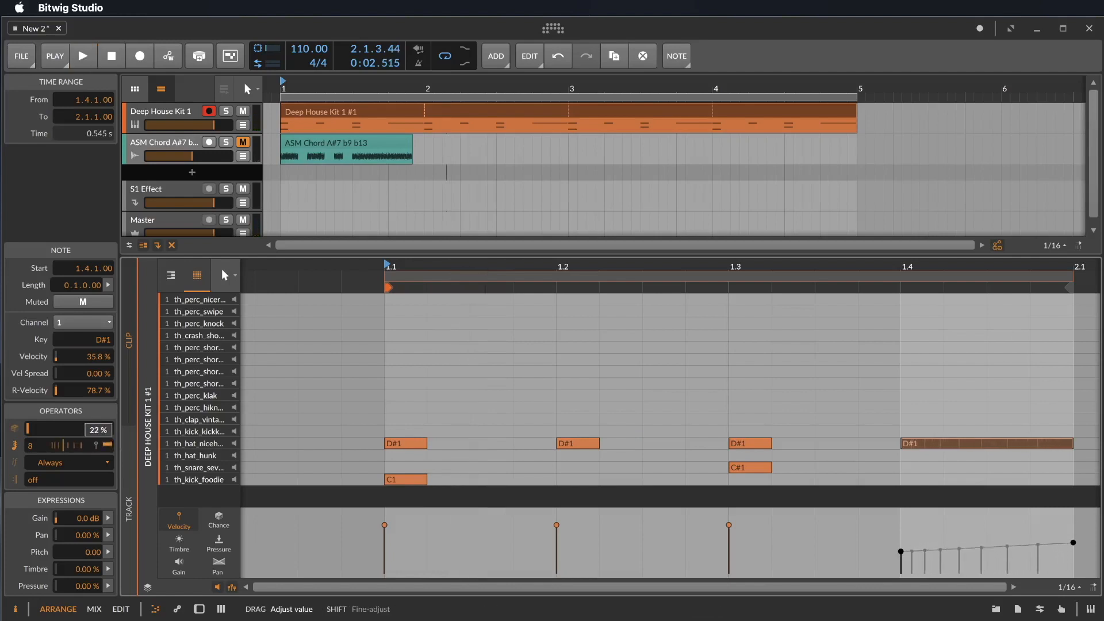
pyautogui.click(82, 56)
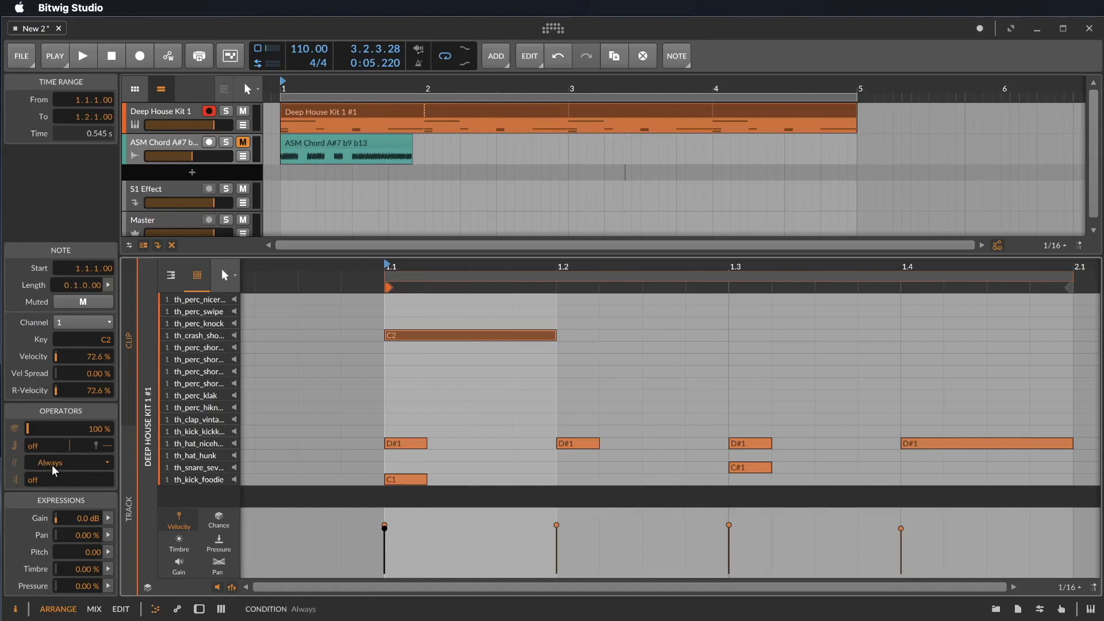
# Set the C2 crash note's condition to 'on First' and add A#1, A1, G#1, G1 at 1.4.
pyautogui.click(67, 463)
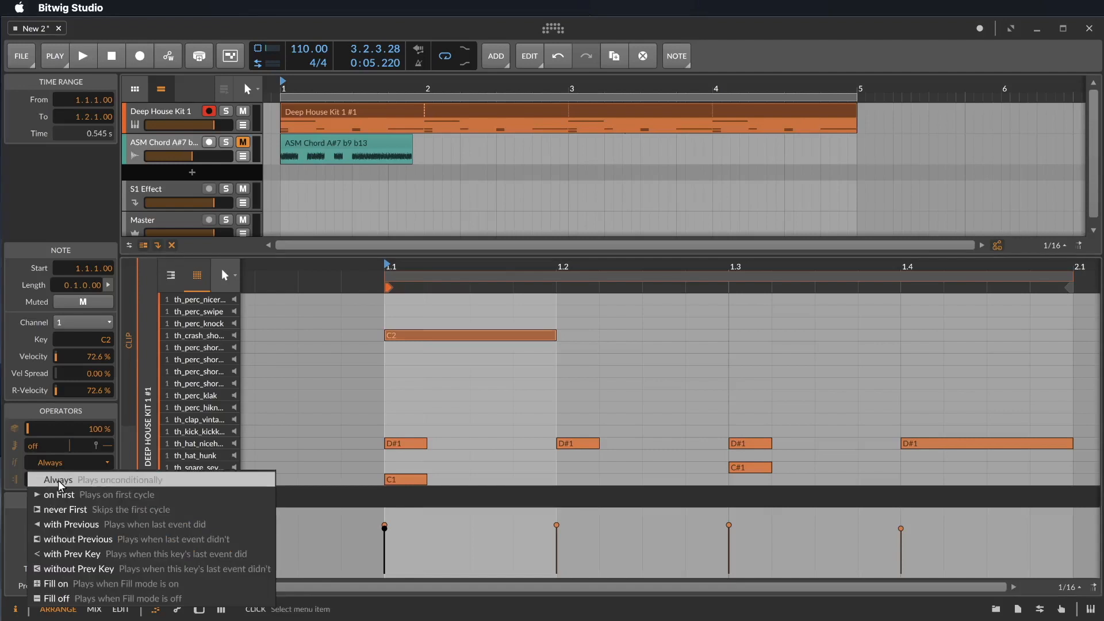
pyautogui.moveTo(60, 495)
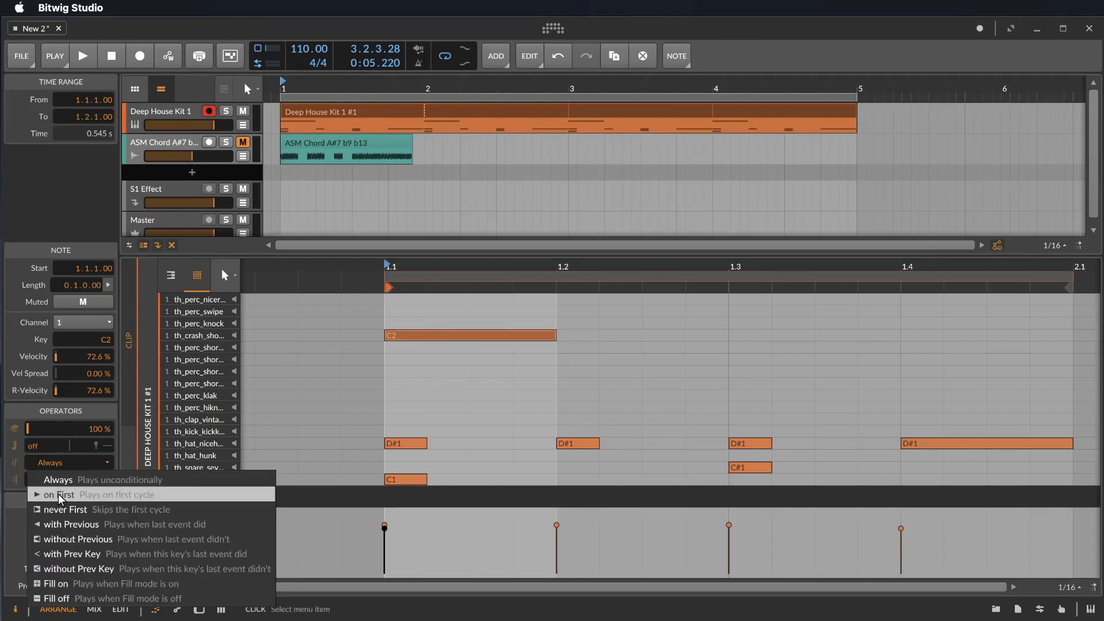
pyautogui.click(56, 494)
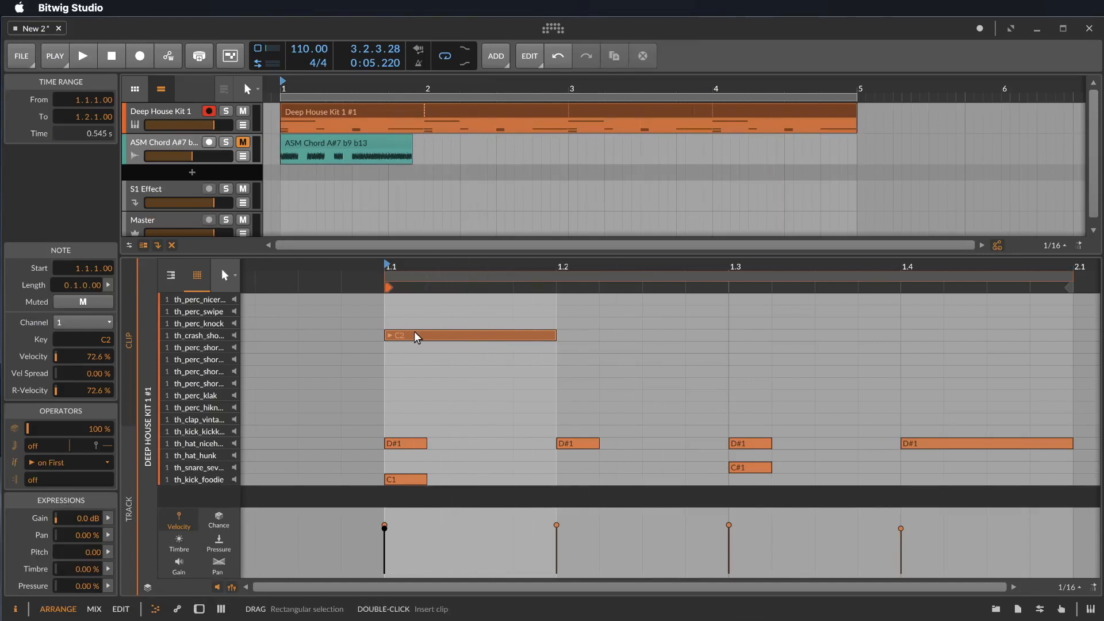
pyautogui.click(82, 56)
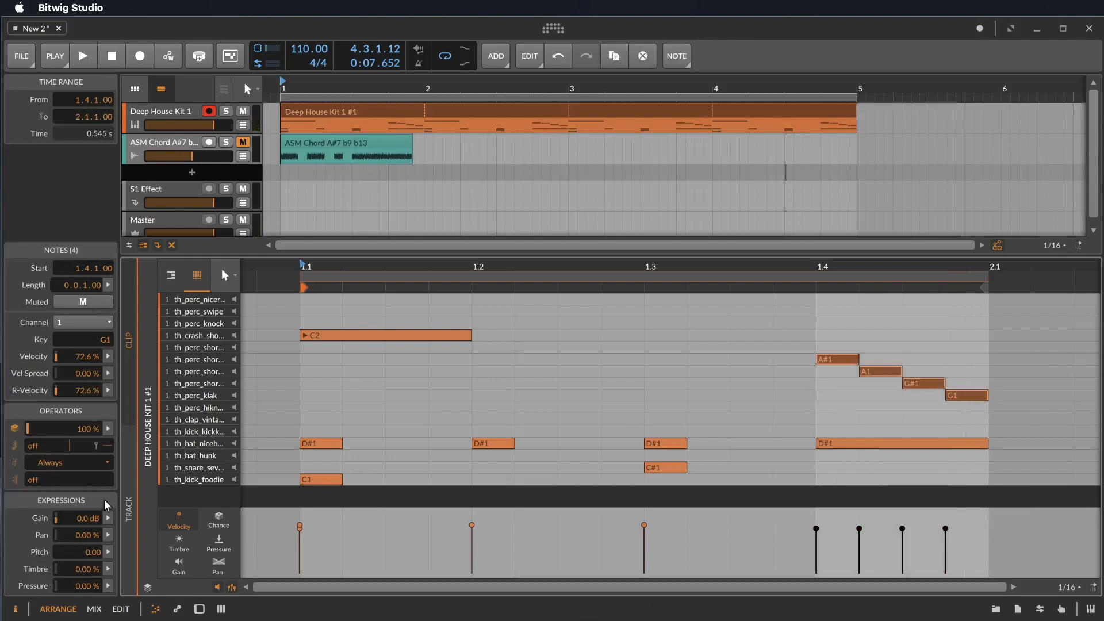
# Set the four percussion notes' condition to 'Fill on' and test by toggling Fill.
pyautogui.click(63, 462)
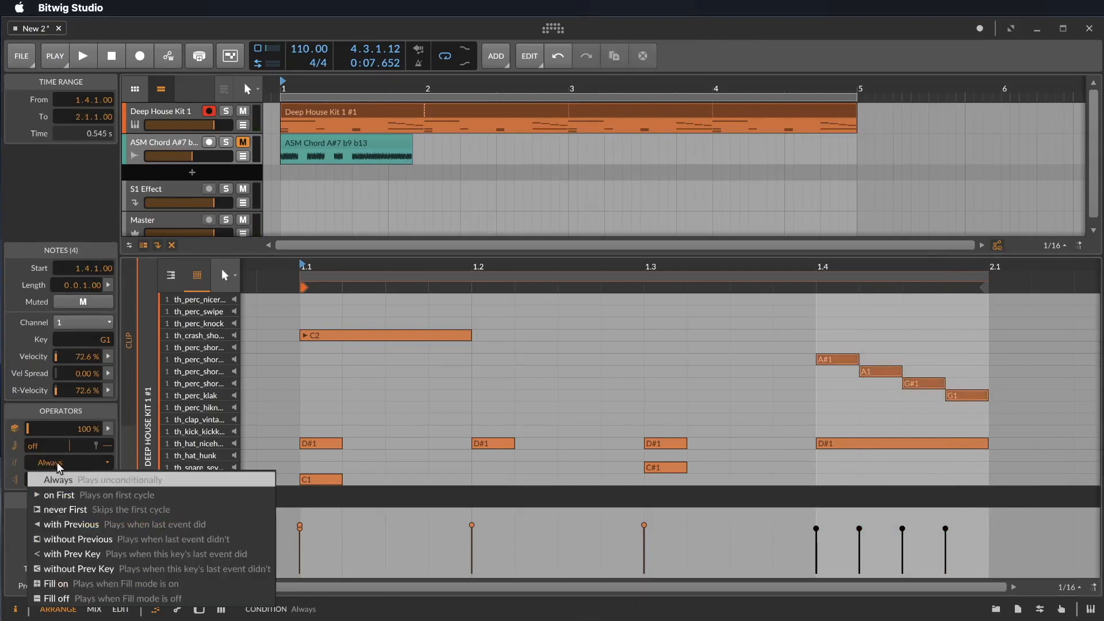
pyautogui.moveTo(95, 559)
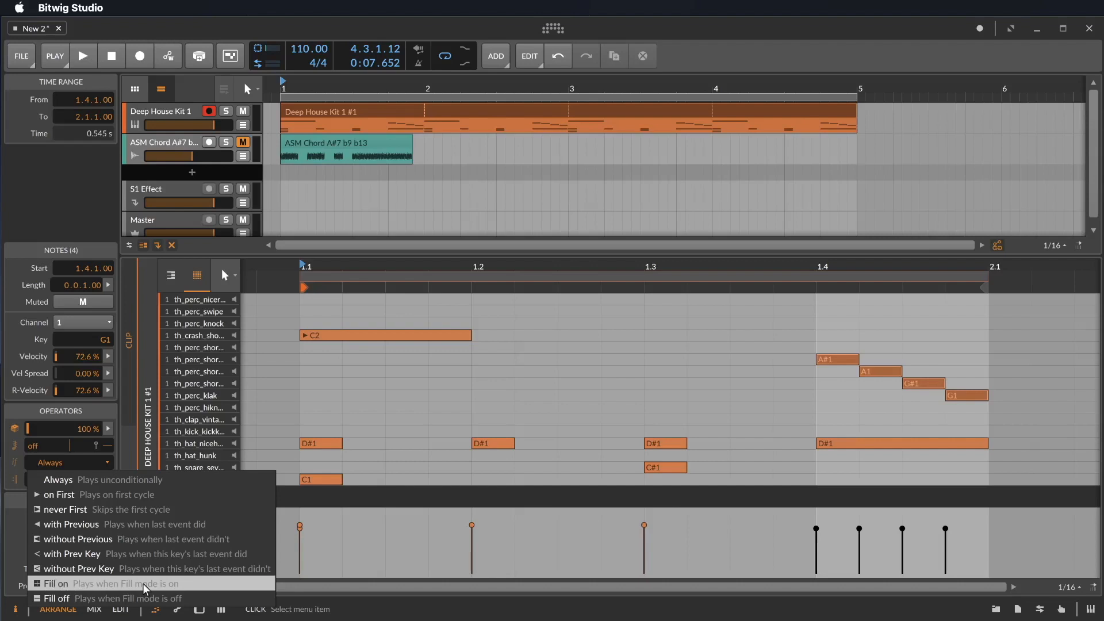
pyautogui.click(55, 584)
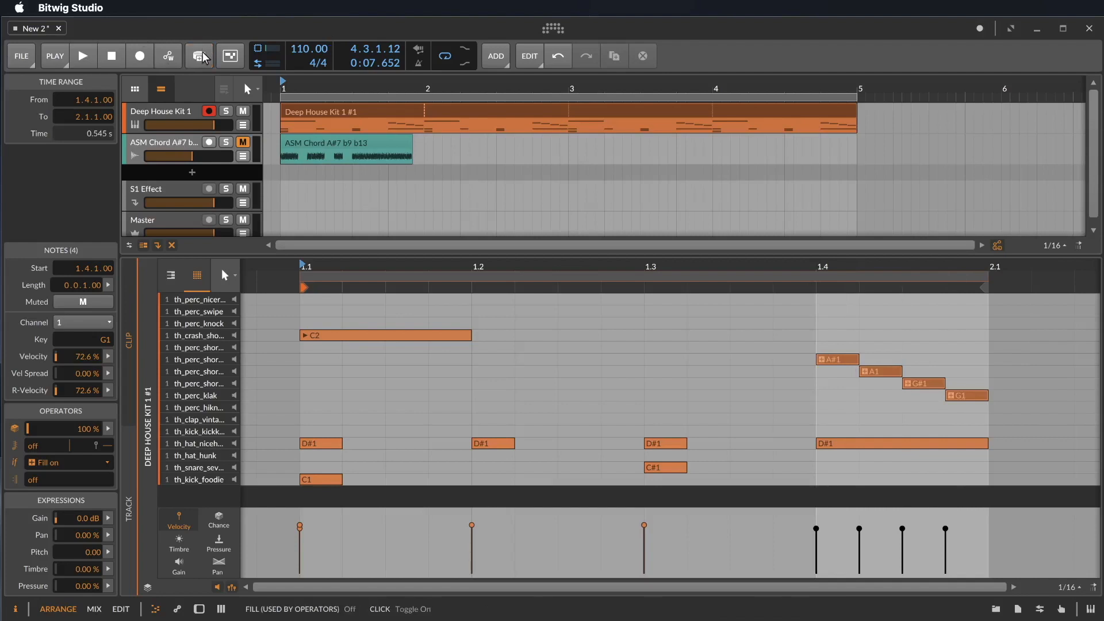
pyautogui.click(199, 56)
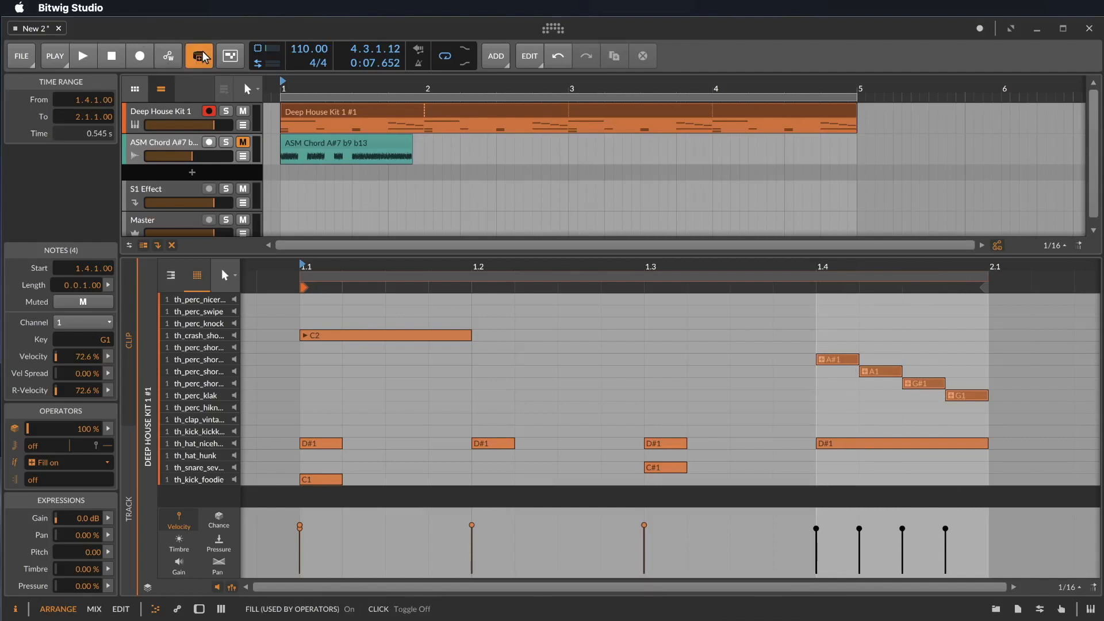
pyautogui.click(201, 56)
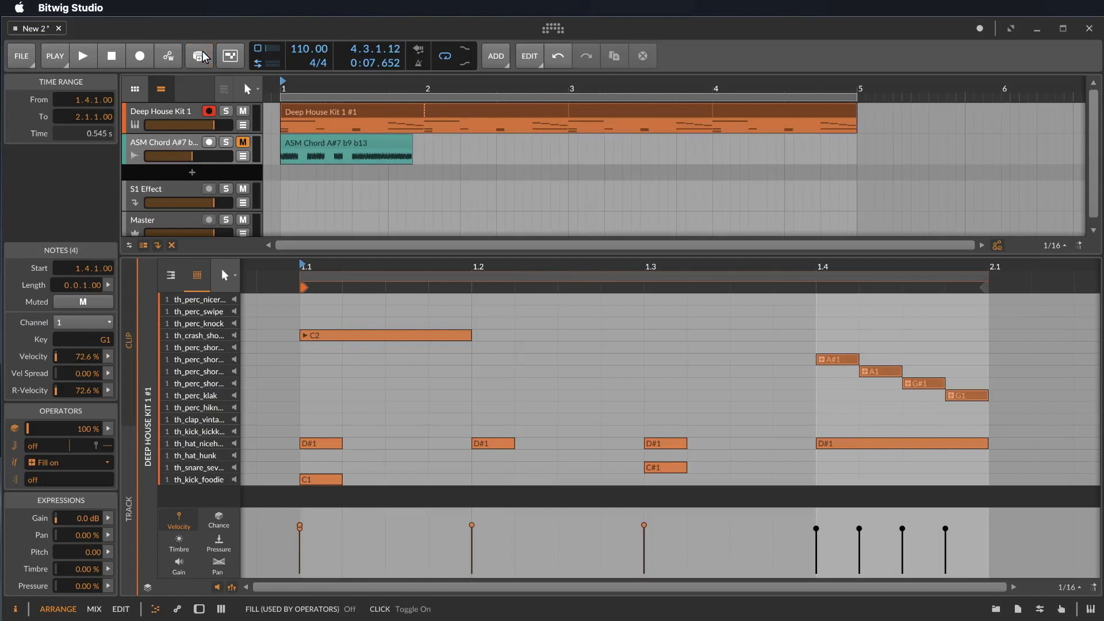
pyautogui.moveTo(791, 331)
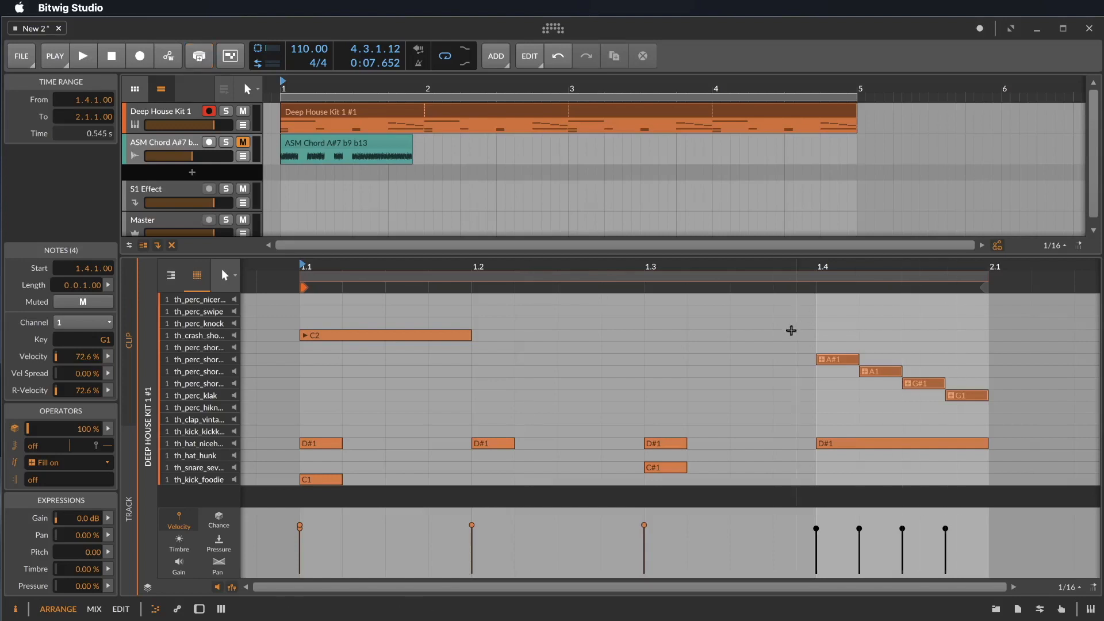
pyautogui.click(199, 56)
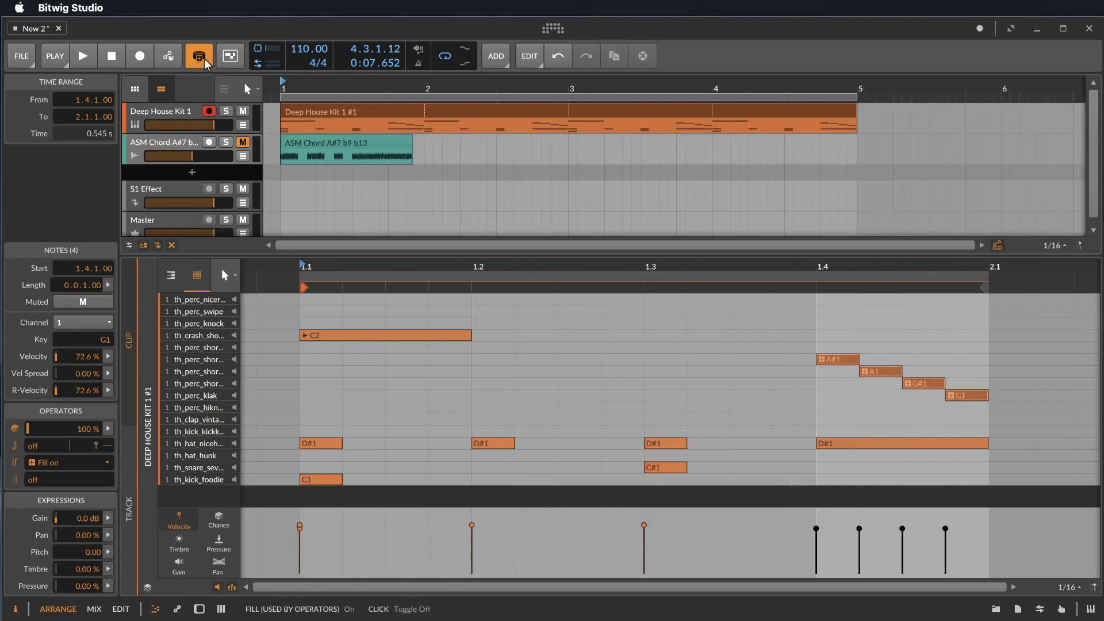
pyautogui.click(198, 55)
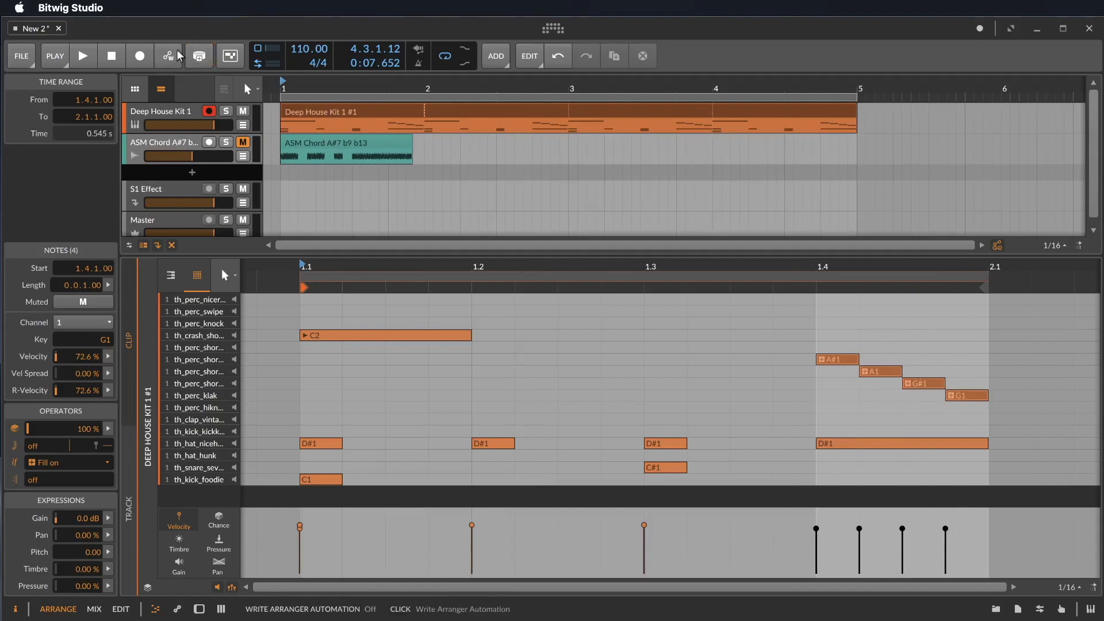
# Play the clip while switching Fill mode on and off to hear the fill notes.
pyautogui.click(82, 56)
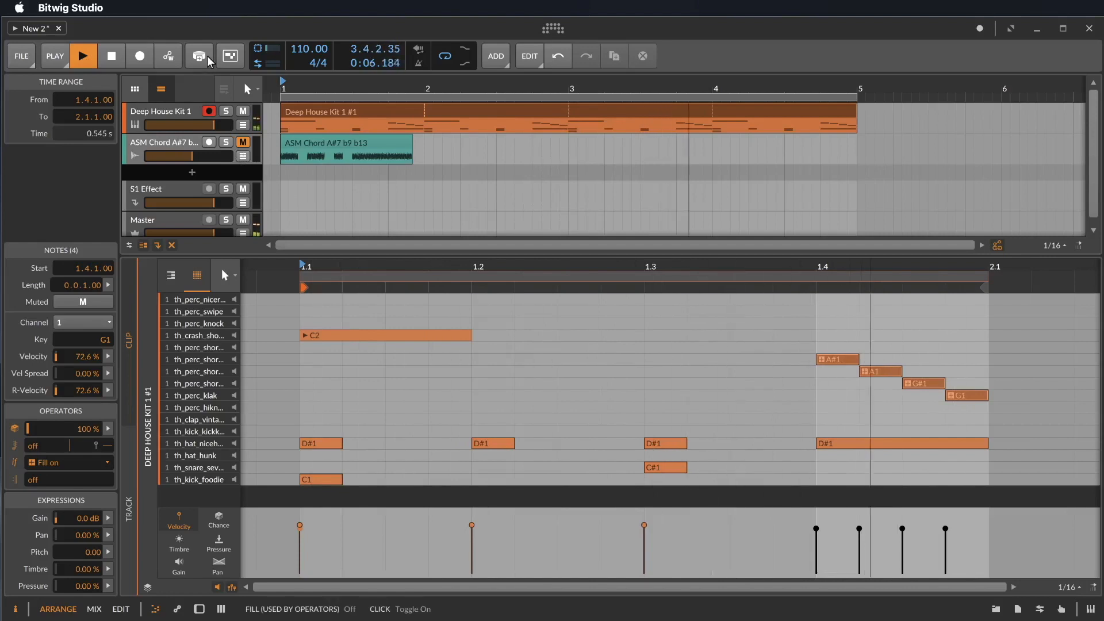
pyautogui.click(200, 56)
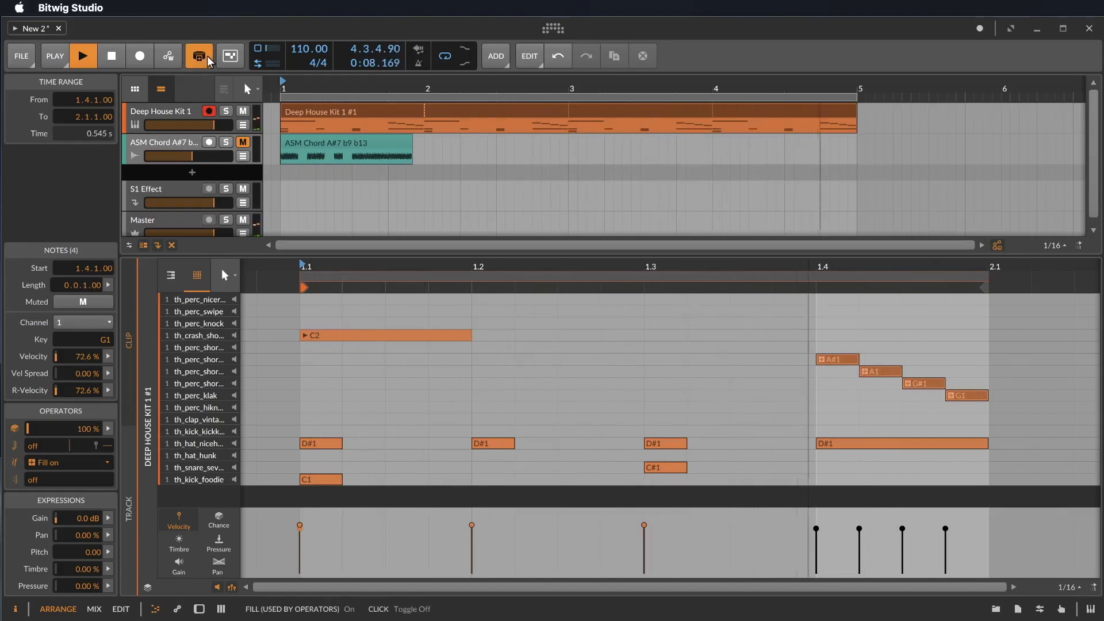
pyautogui.click(200, 55)
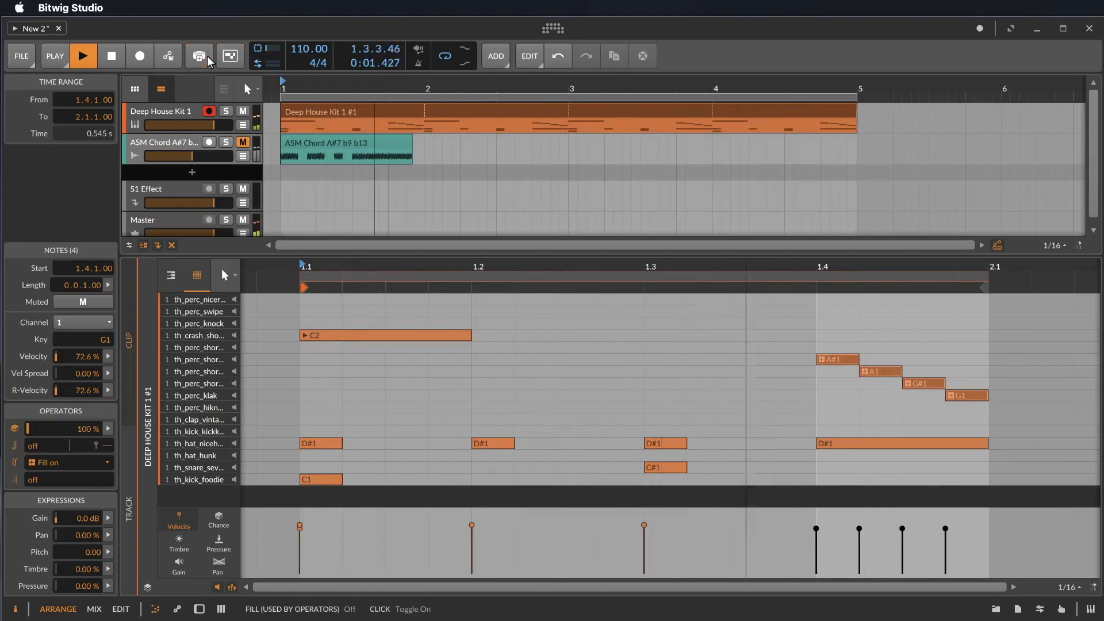
pyautogui.click(901, 443)
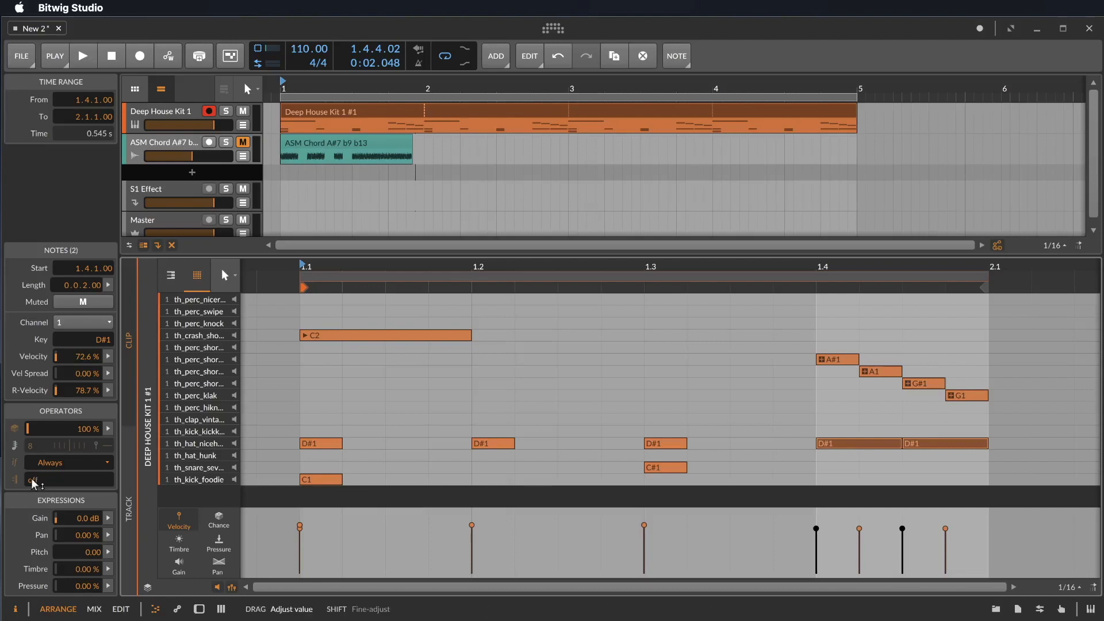
# Set the hi-hat pair to 'Fill off' and audition it, toggling Fill during playback.
pyautogui.click(67, 462)
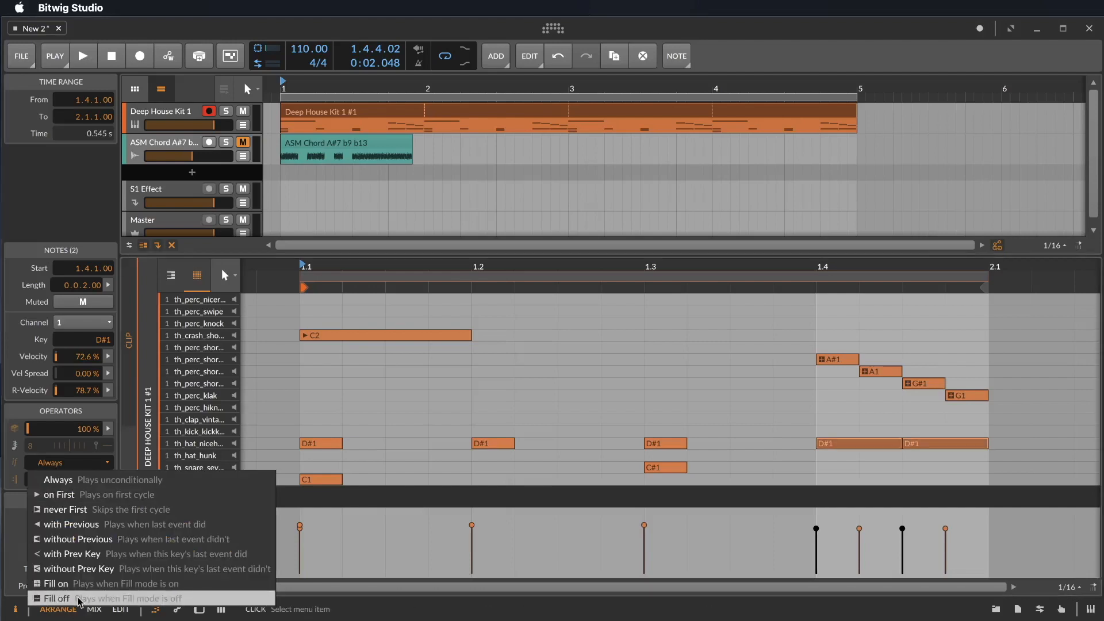
pyautogui.click(56, 599)
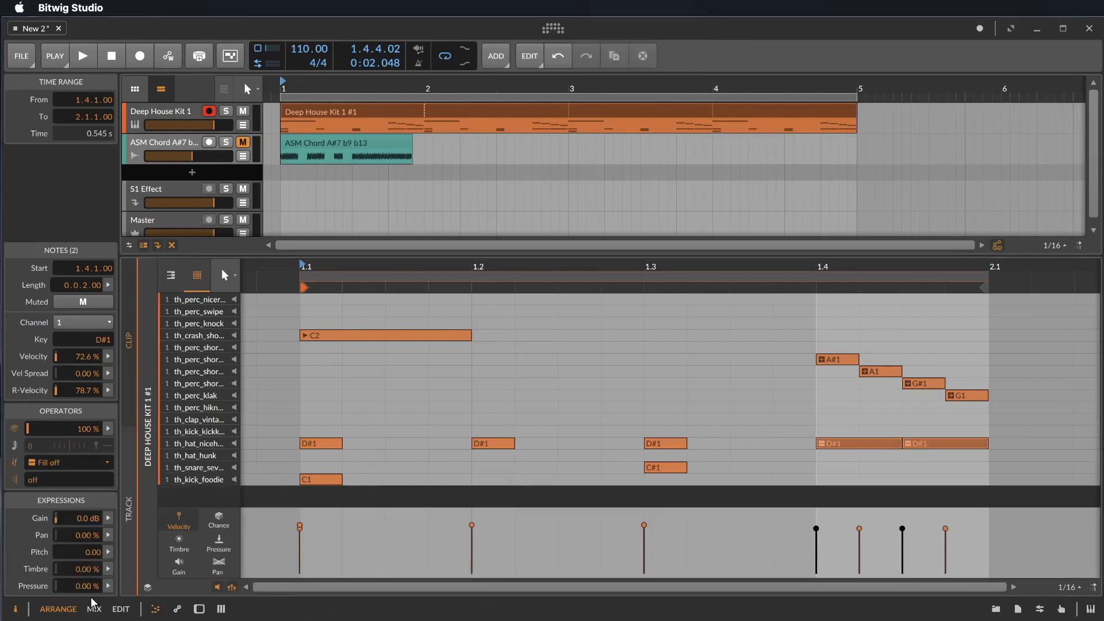
pyautogui.click(82, 56)
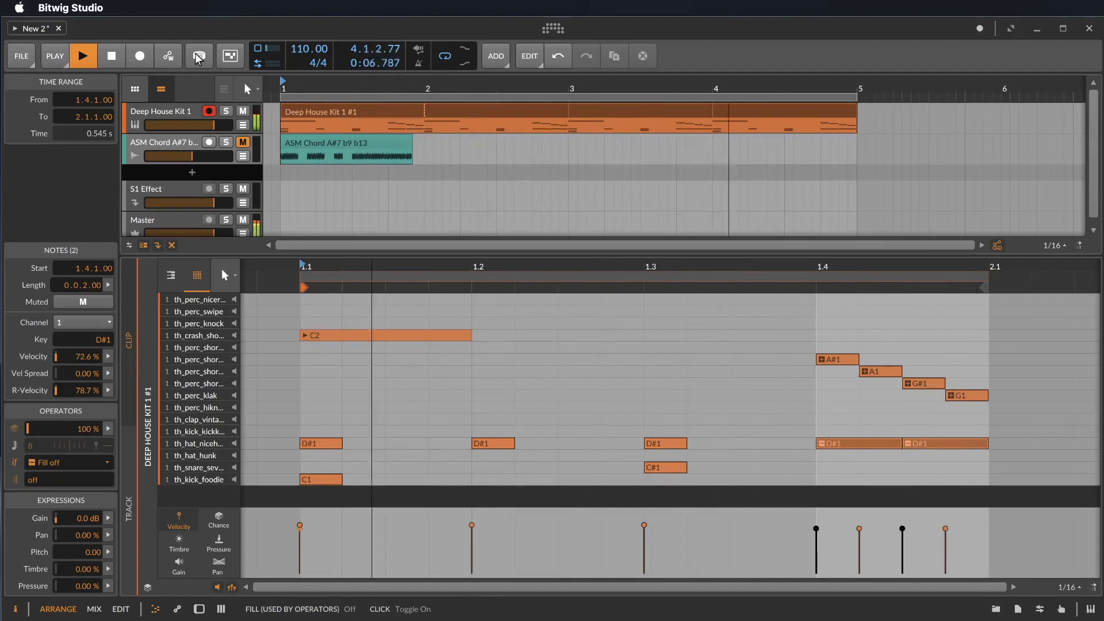
pyautogui.click(199, 56)
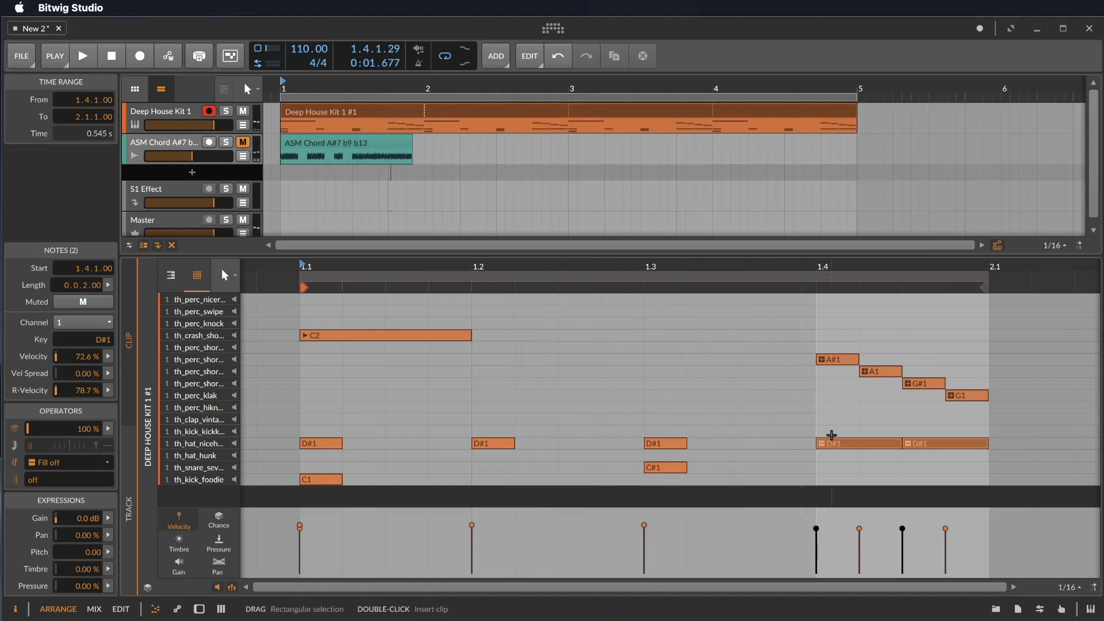
# Give the hi-hat pair recurrence length 4, remove the fill notes, and shorten D#1 to 1/16.
pyautogui.click(63, 463)
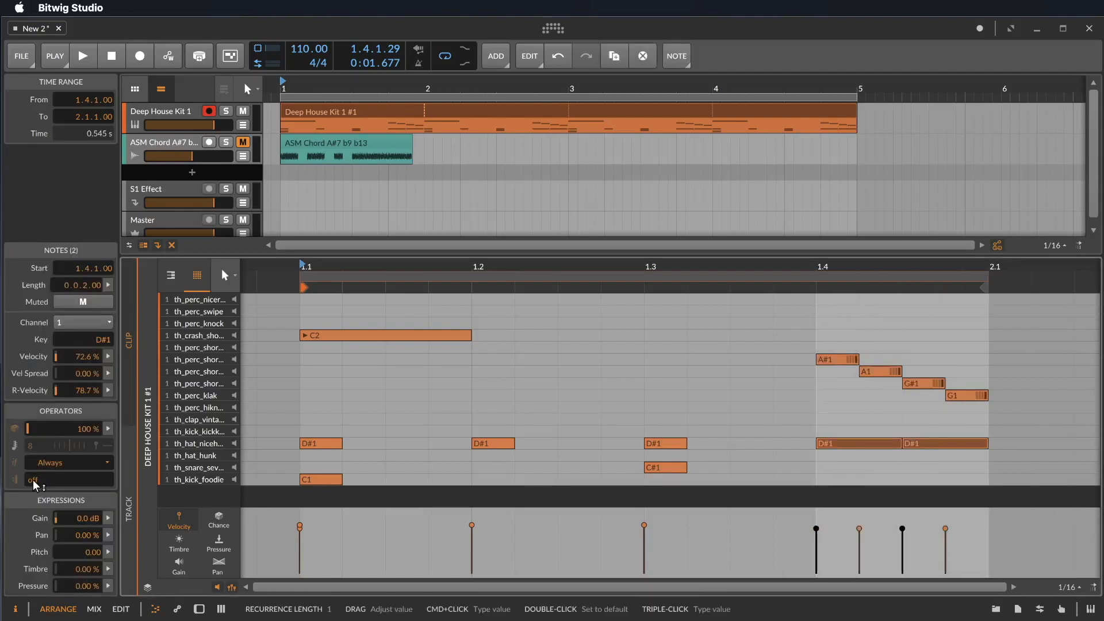
pyautogui.moveTo(32, 480); pyautogui.dragTo(67, 479)
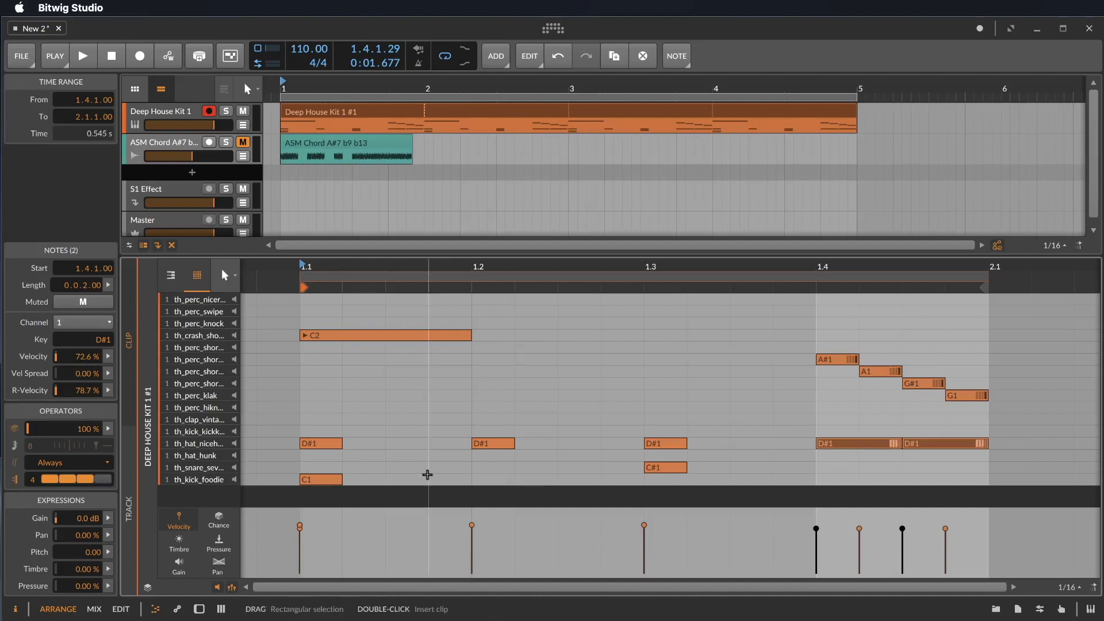
pyautogui.click(82, 56)
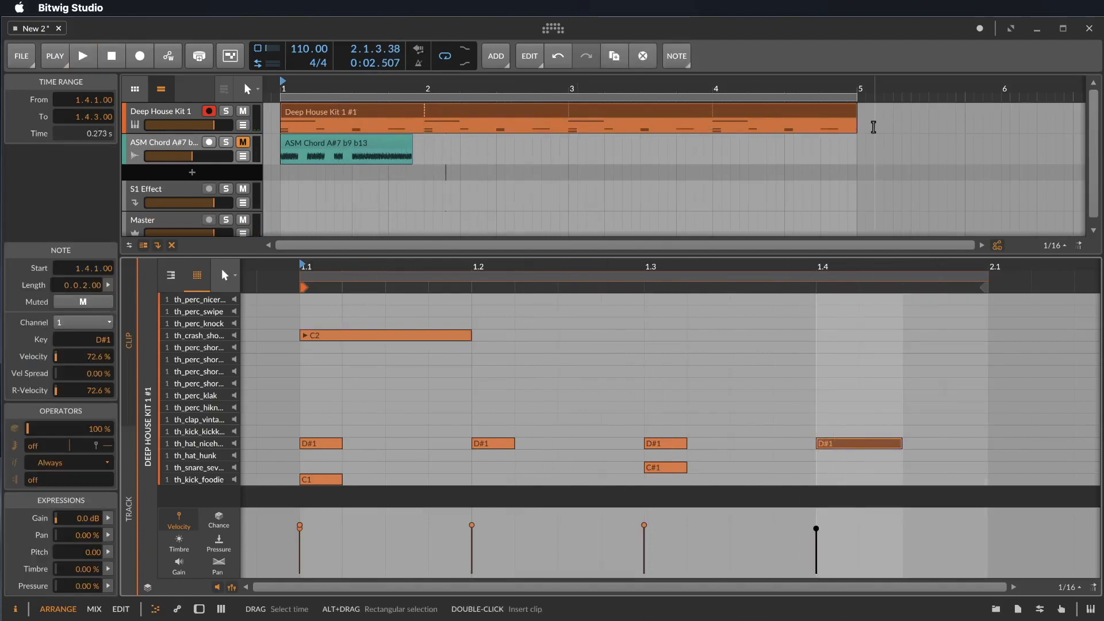
pyautogui.moveTo(448, 391)
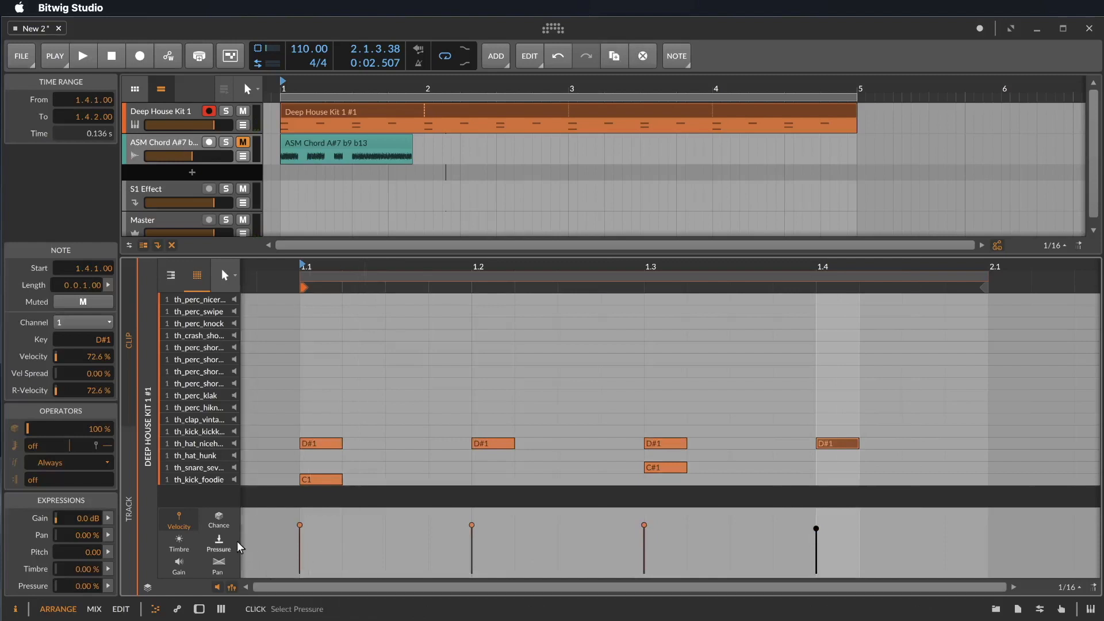
pyautogui.moveTo(179, 541)
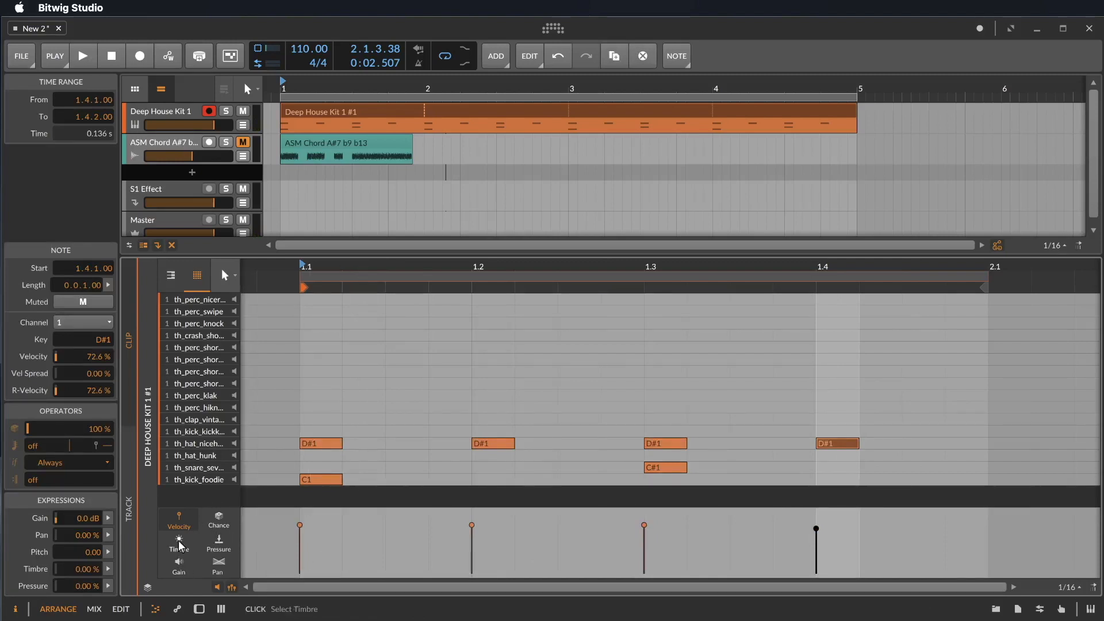
pyautogui.moveTo(179, 564)
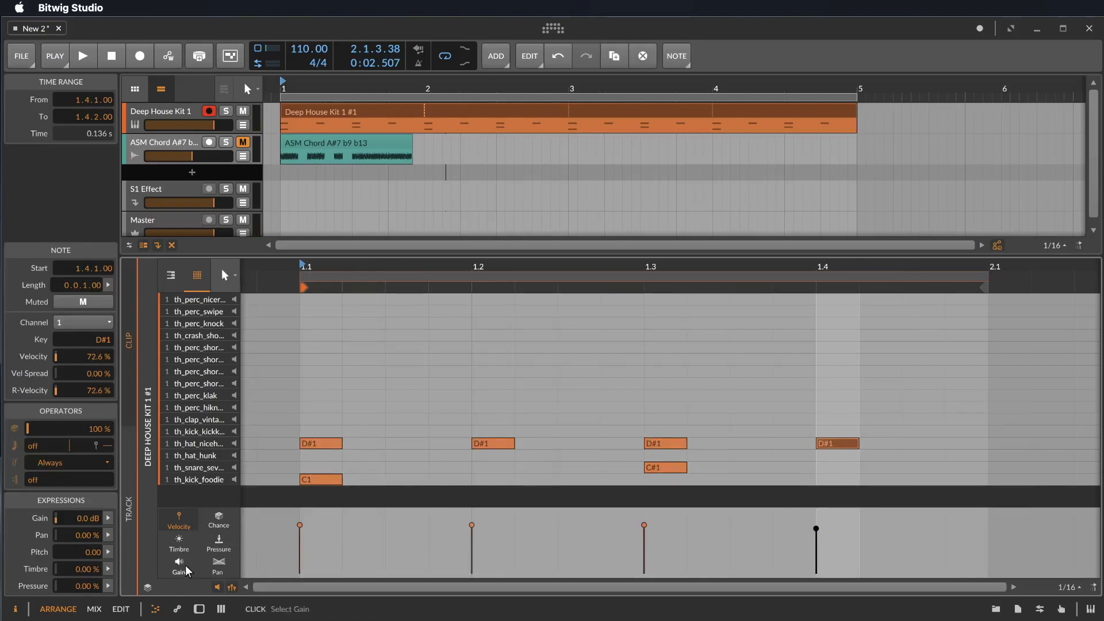
# Add off-beat and post-beat-3 D#1 hi-hats with lowered velocity and increased Vel Spread.
pyautogui.click(179, 520)
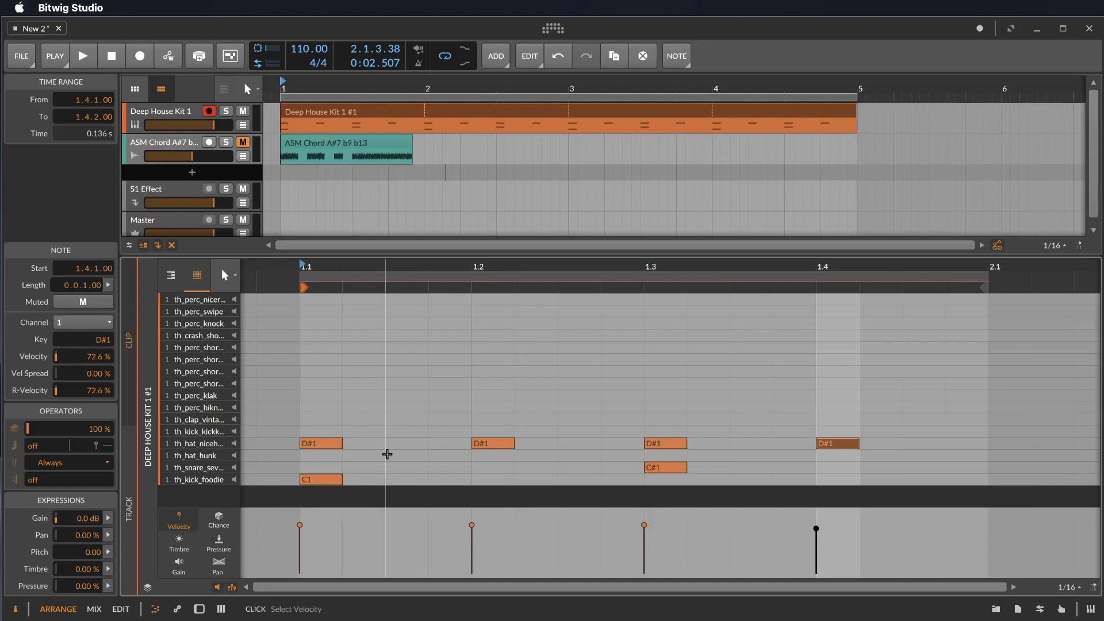
pyautogui.moveTo(445, 451)
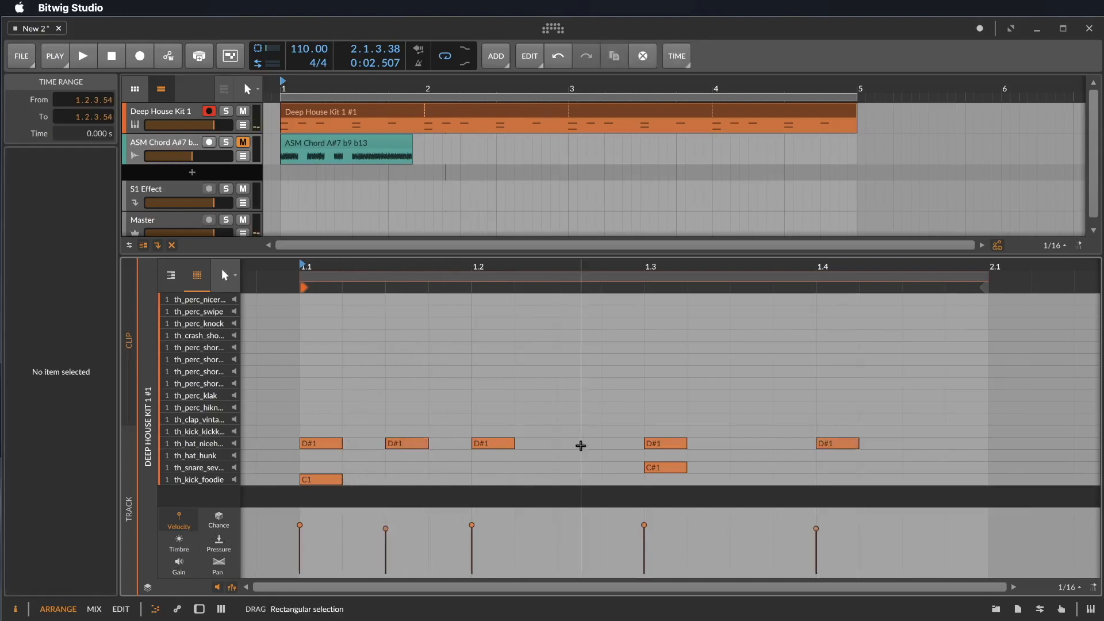
pyautogui.click(578, 443)
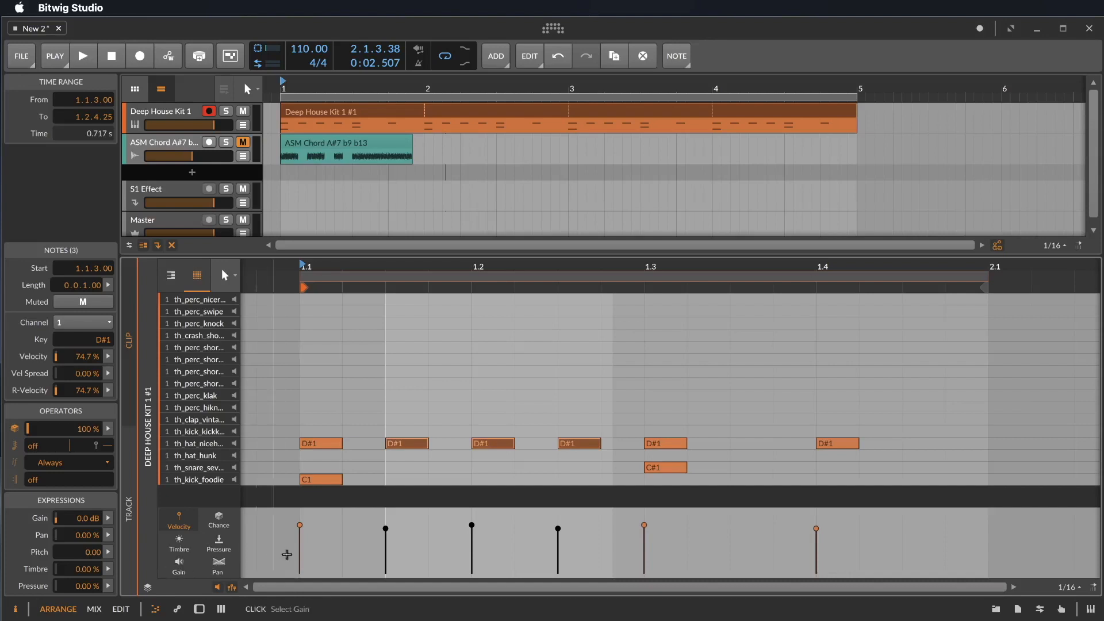
pyautogui.moveTo(385, 525); pyautogui.dragTo(385, 549)
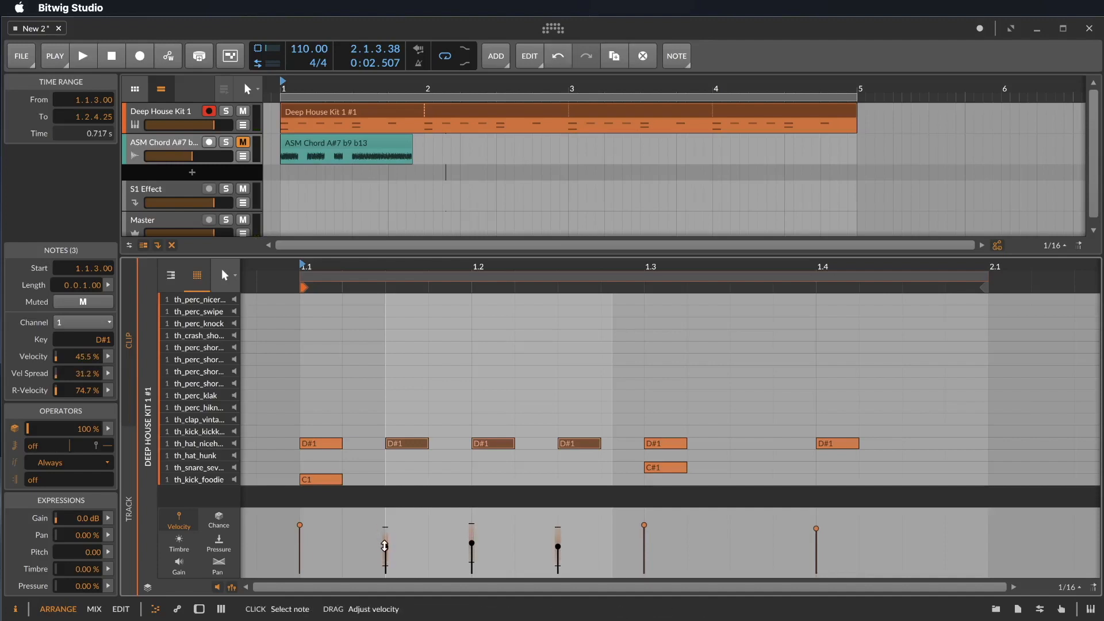
pyautogui.click(81, 56)
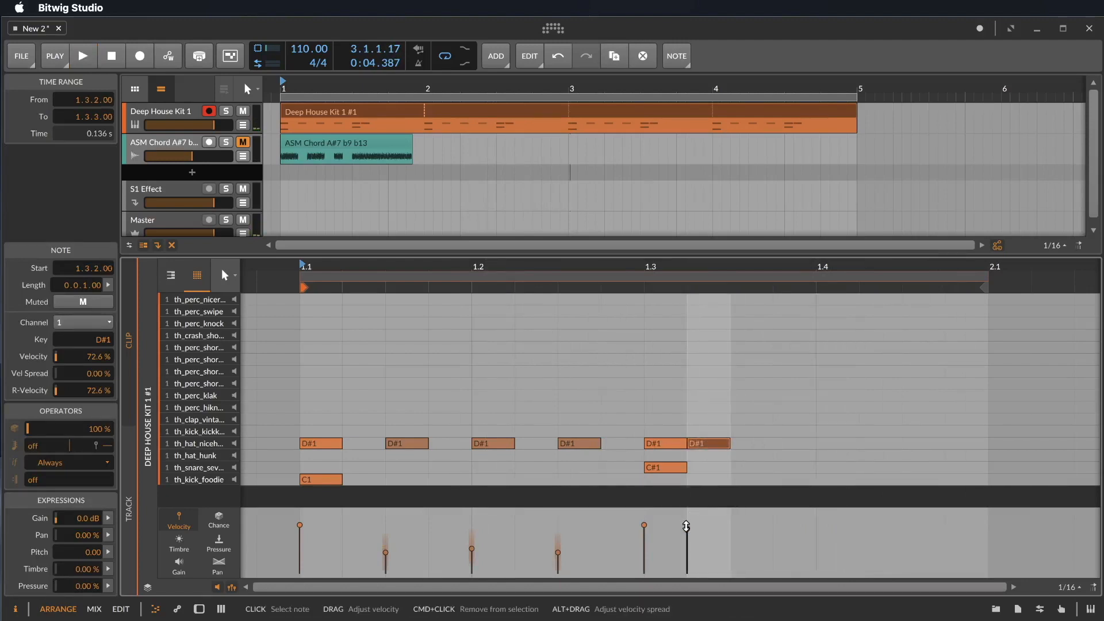
pyautogui.moveTo(685, 527); pyautogui.dragTo(686, 555)
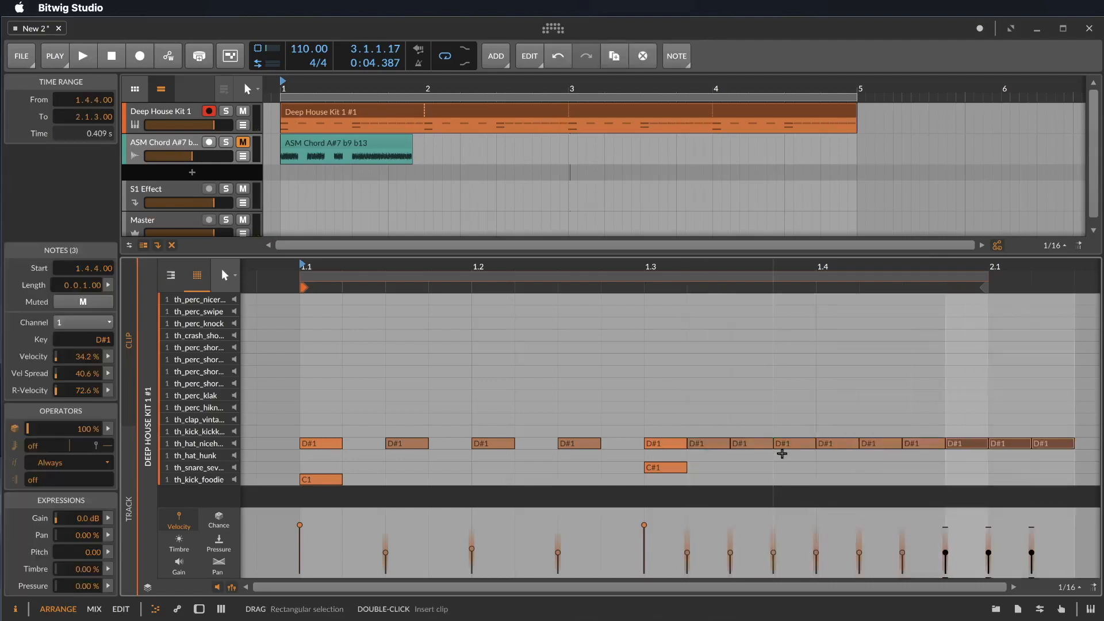
pyautogui.click(81, 56)
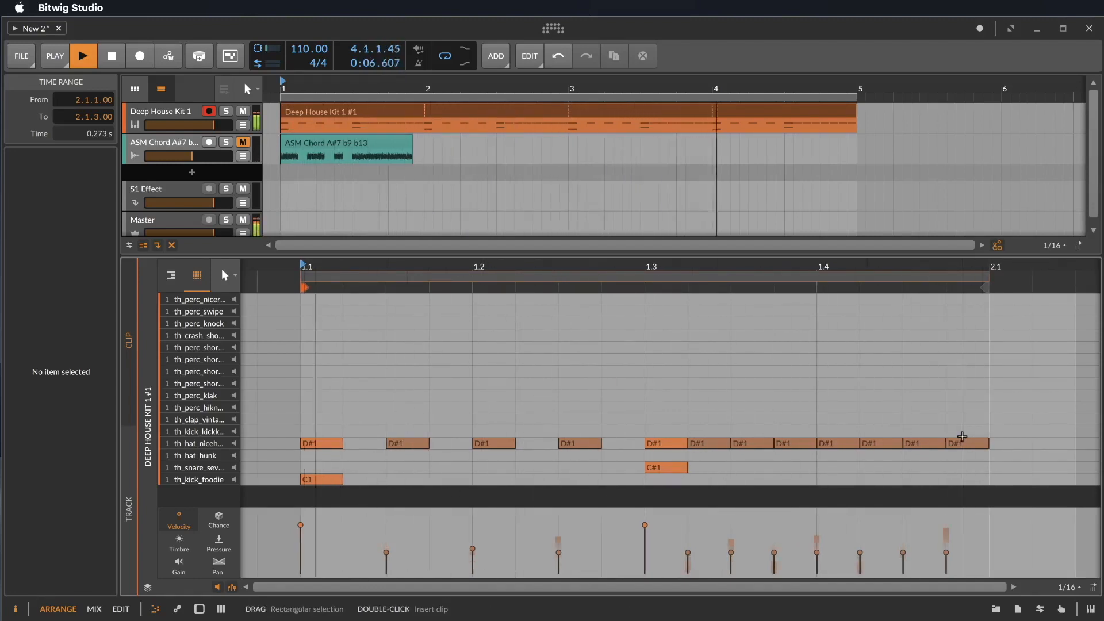
# Pan the added hi-hat notes to -100% with 200% pan spread, then audition playback.
pyautogui.click(82, 56)
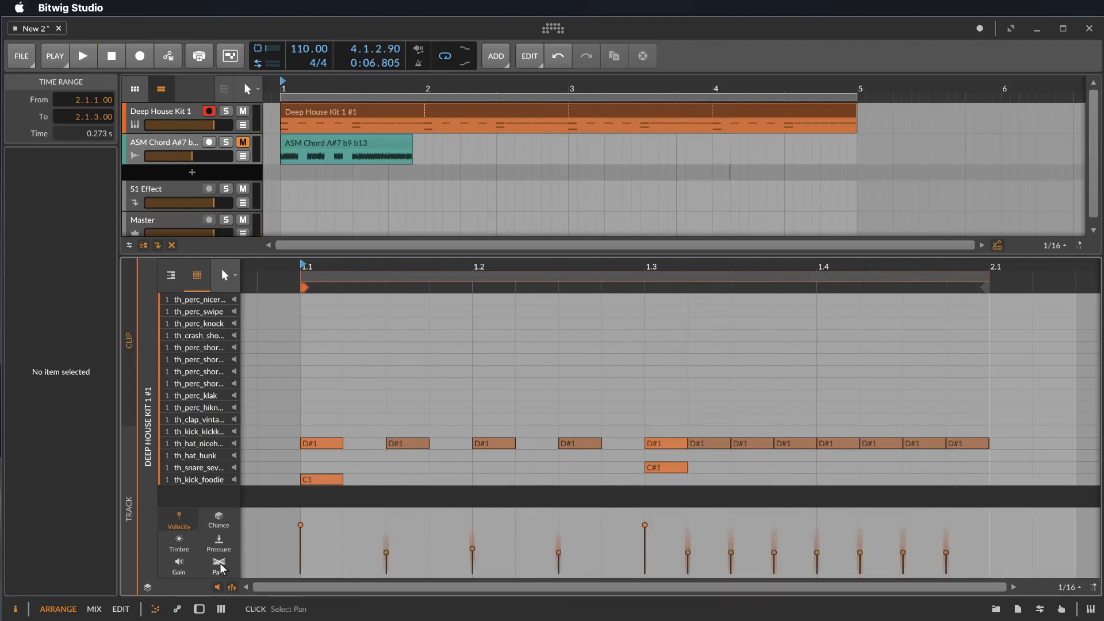
pyautogui.click(217, 565)
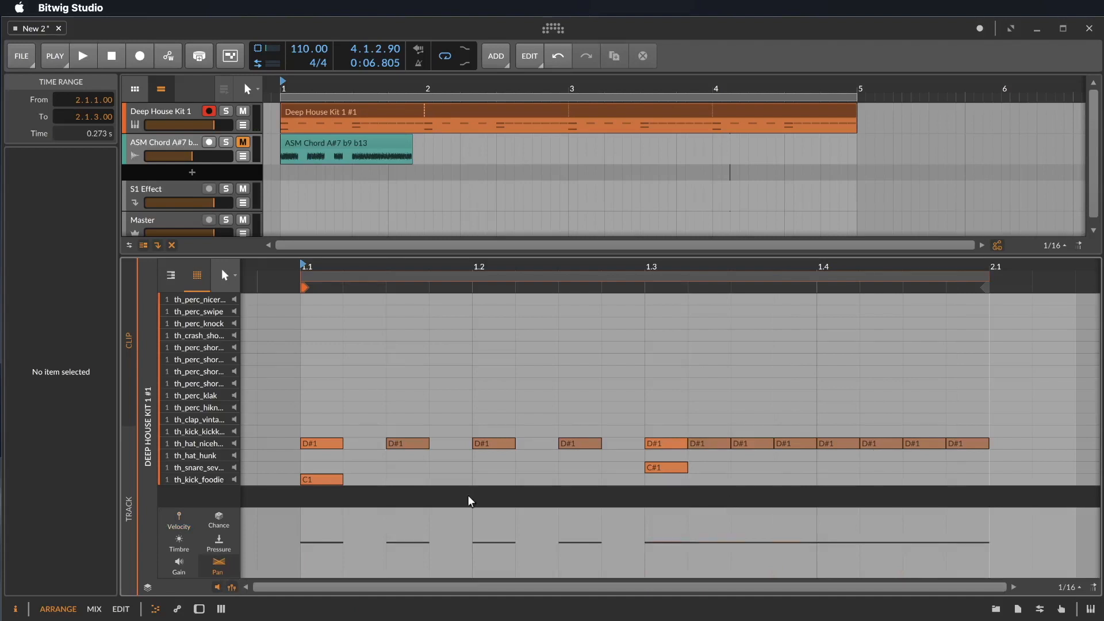
pyautogui.moveTo(393, 537)
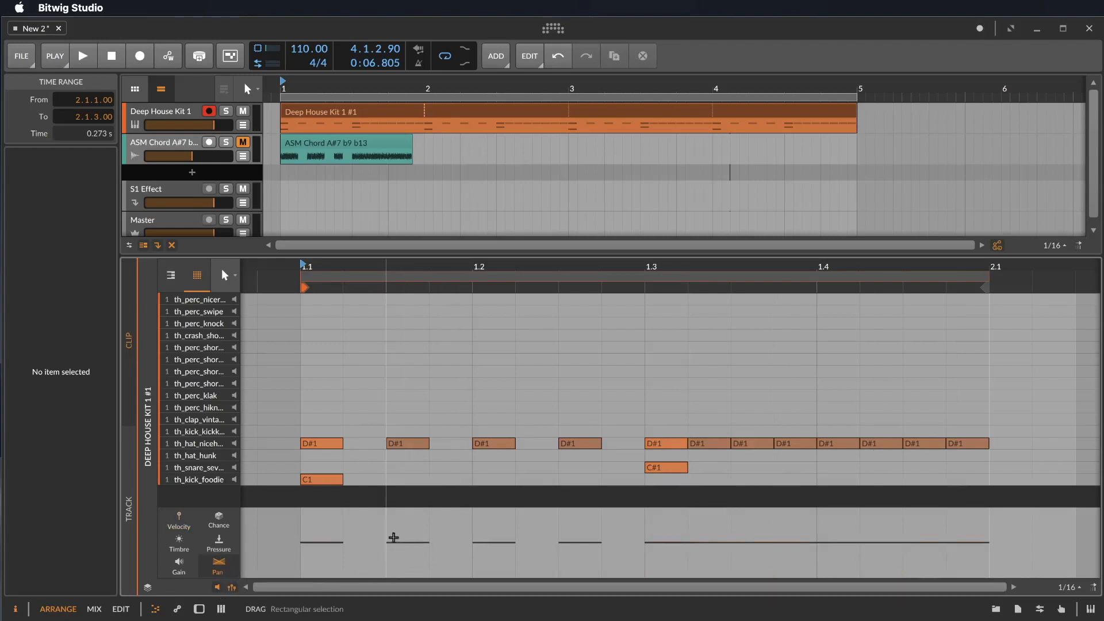
pyautogui.click(407, 443)
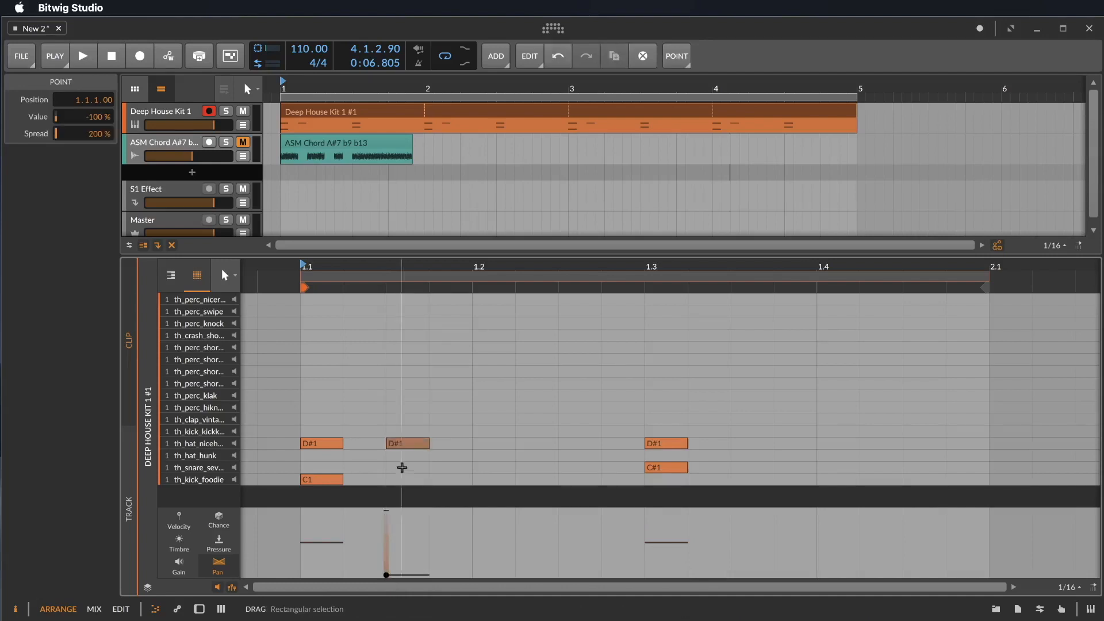
pyautogui.click(493, 443)
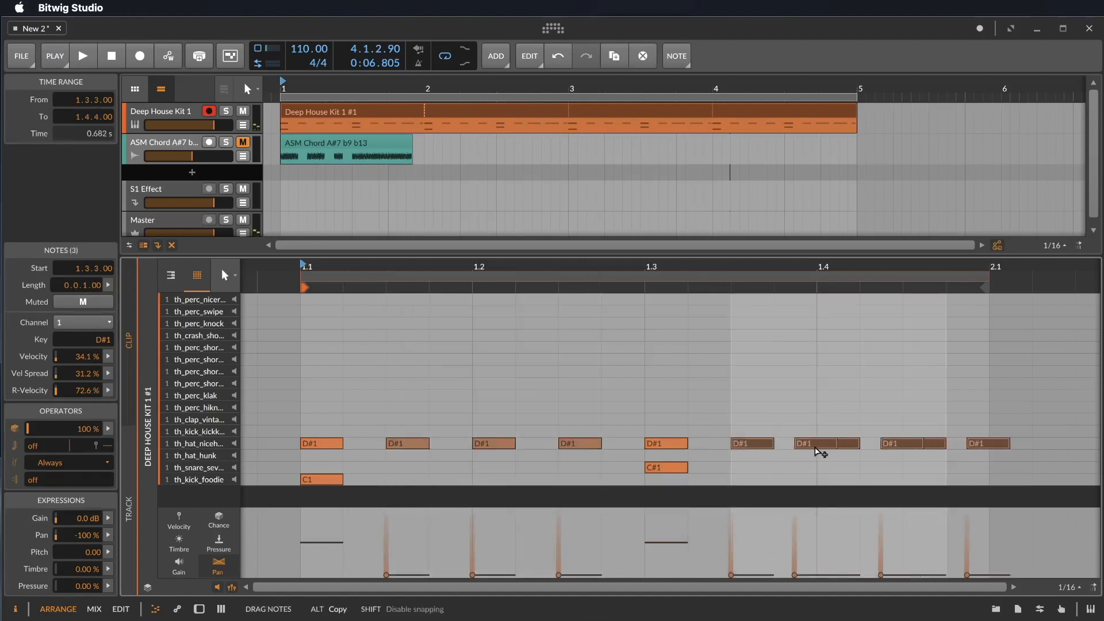
pyautogui.click(81, 56)
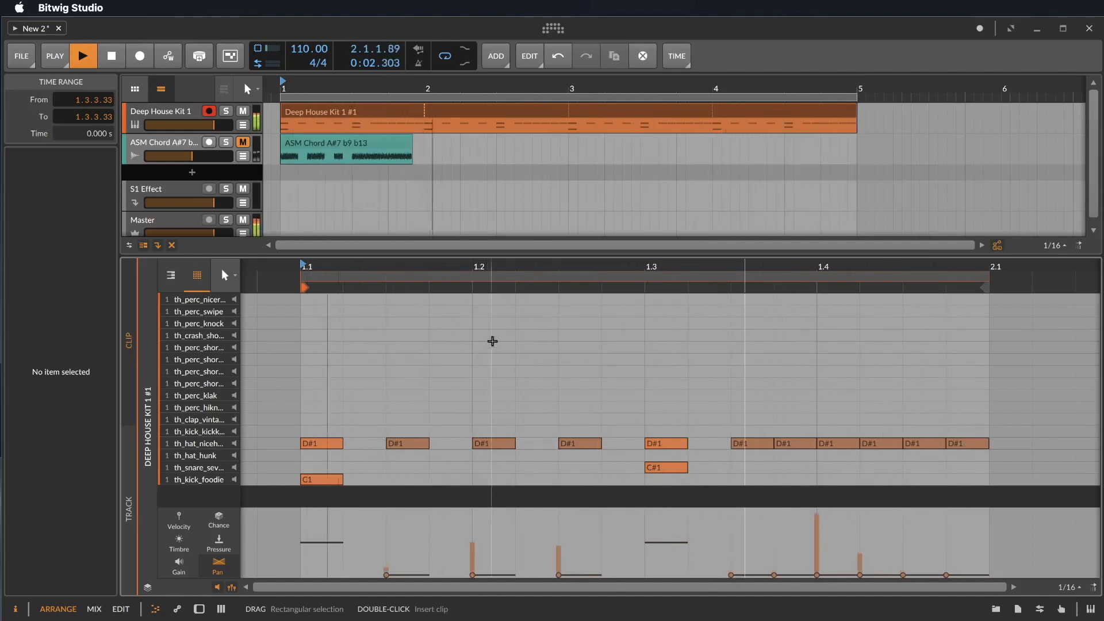
pyautogui.click(243, 111)
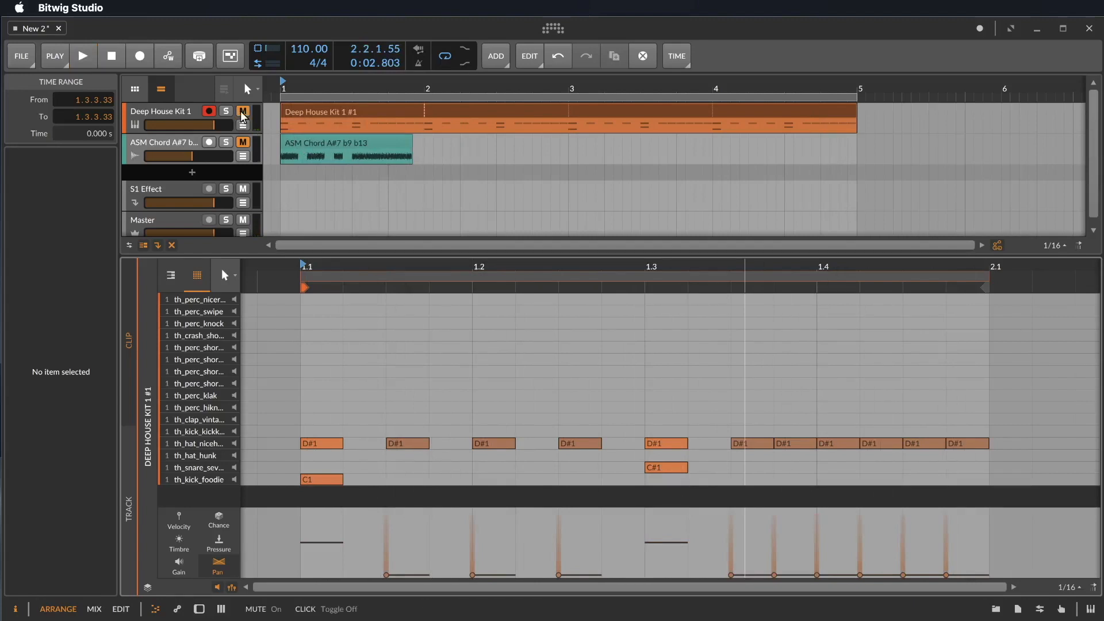
# Mute Deep House Kit 1 and set the third ASM Chord audio event's Repeat to 5.
pyautogui.click(345, 147)
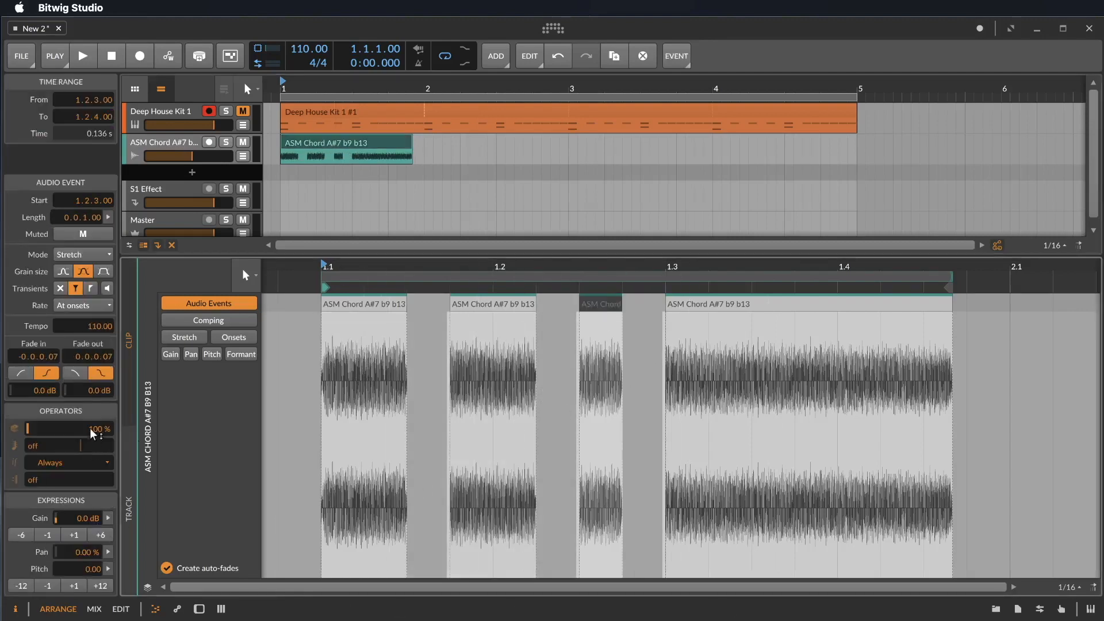
pyautogui.moveTo(62, 445)
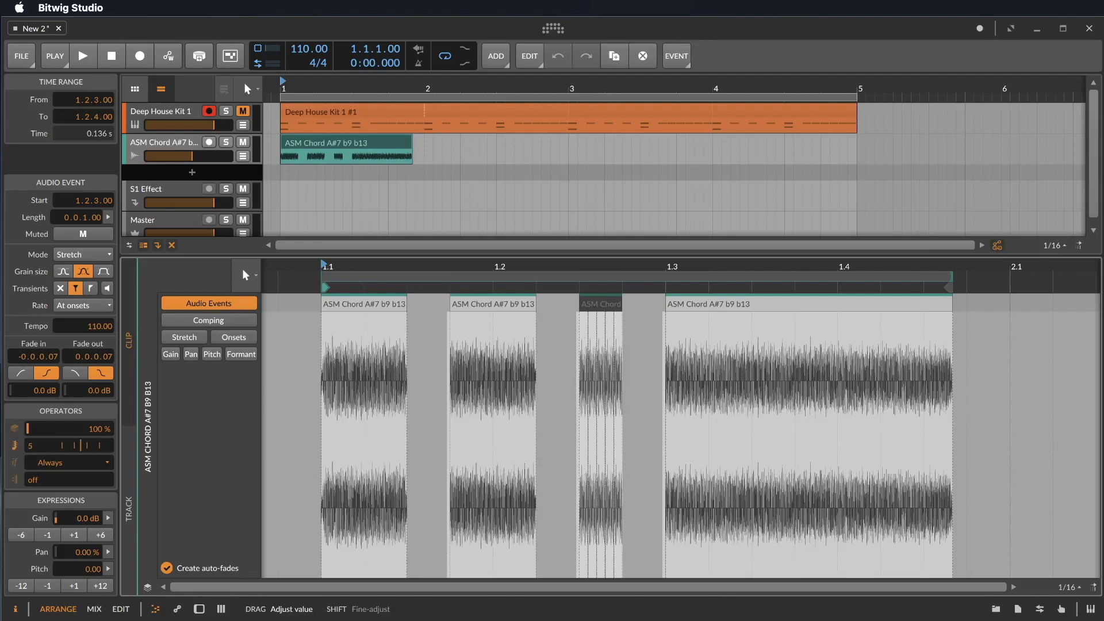
pyautogui.click(82, 56)
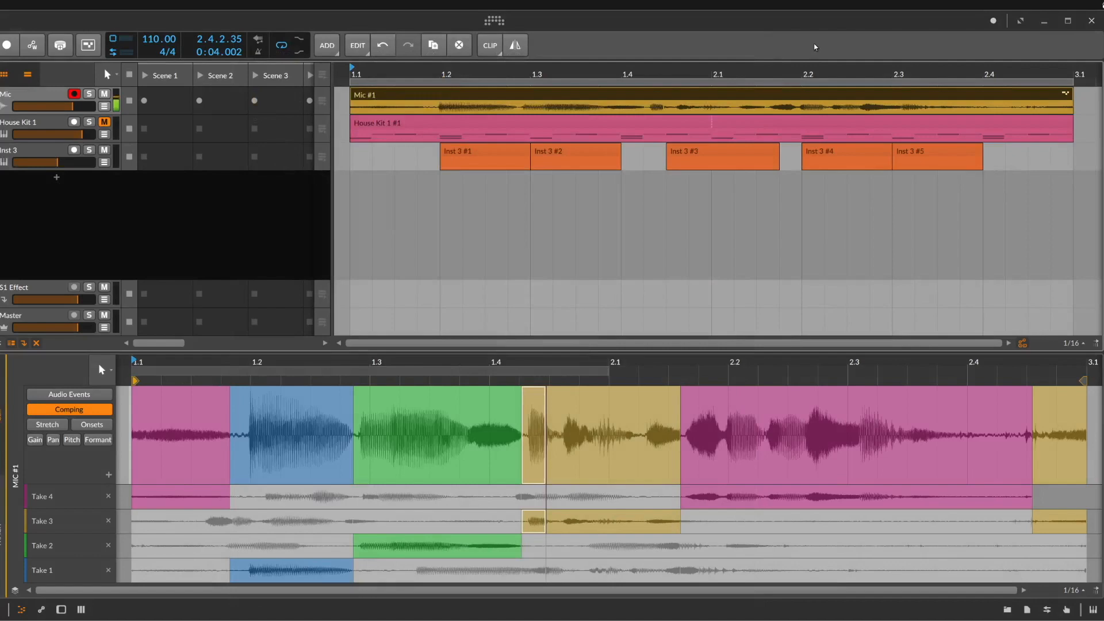
pyautogui.moveTo(689, 48)
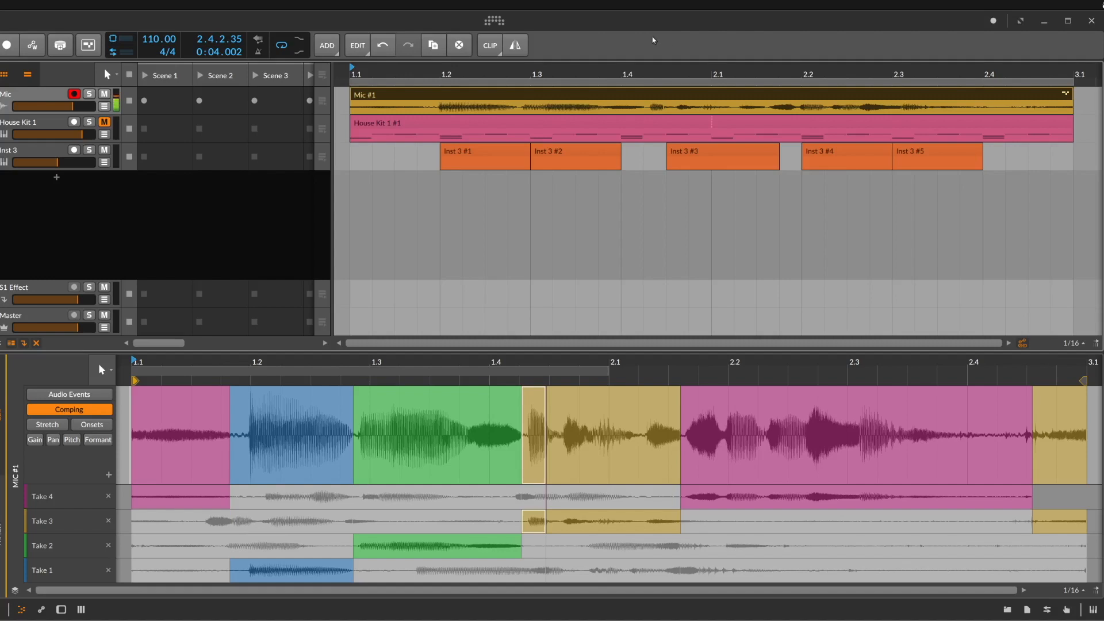
pyautogui.moveTo(564, 44)
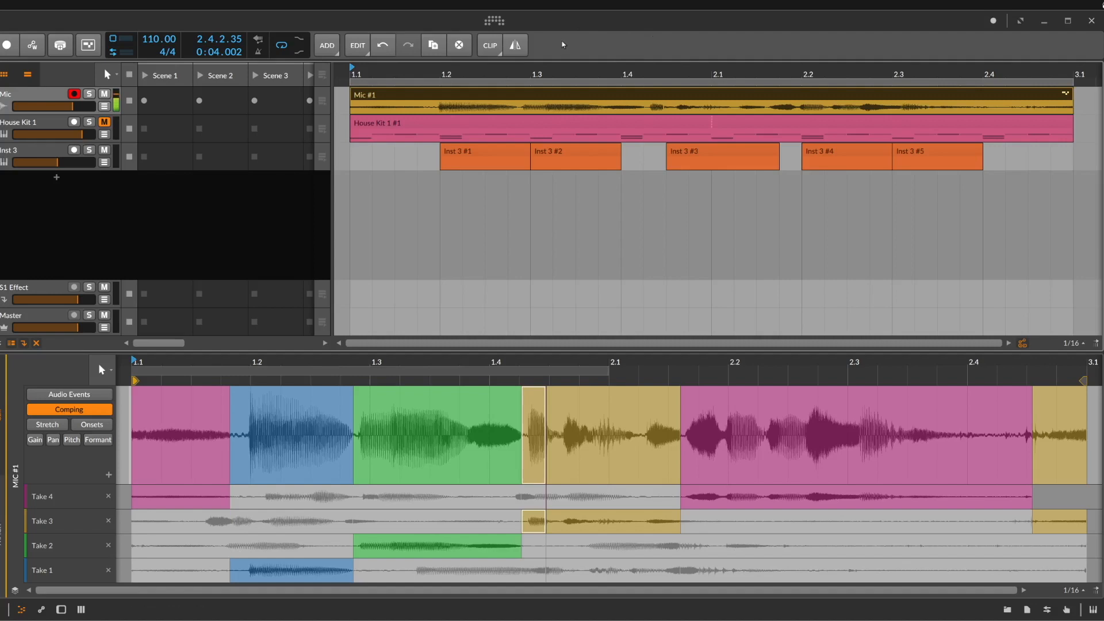
# Set the User Interface language to German (Deutsch) in the Dashboard settings, then close it.
pyautogui.click(493, 21)
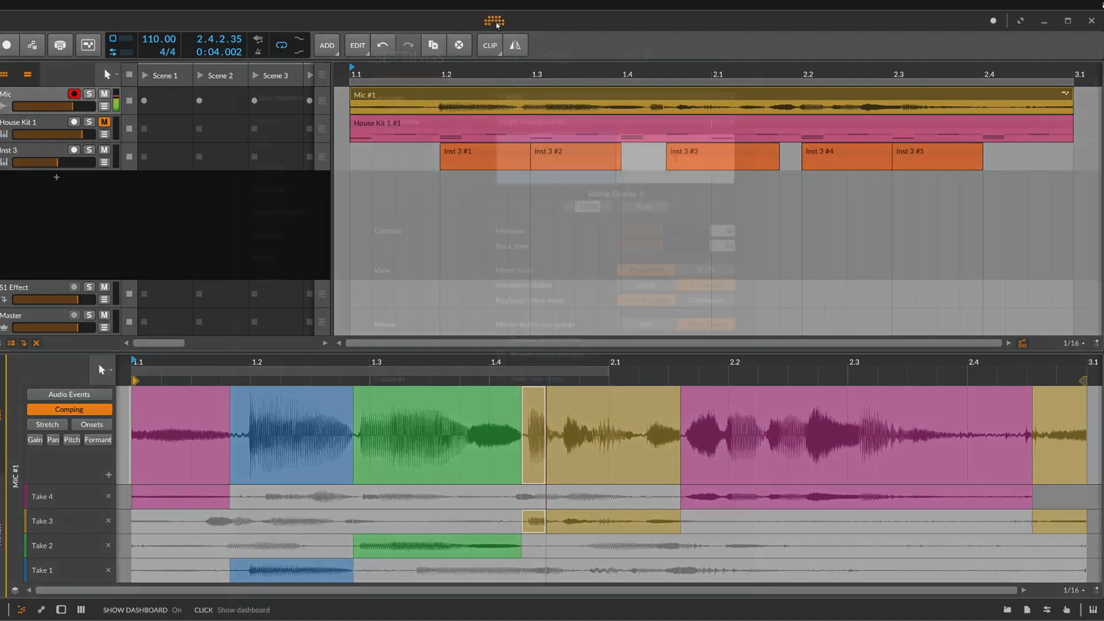
pyautogui.click(494, 21)
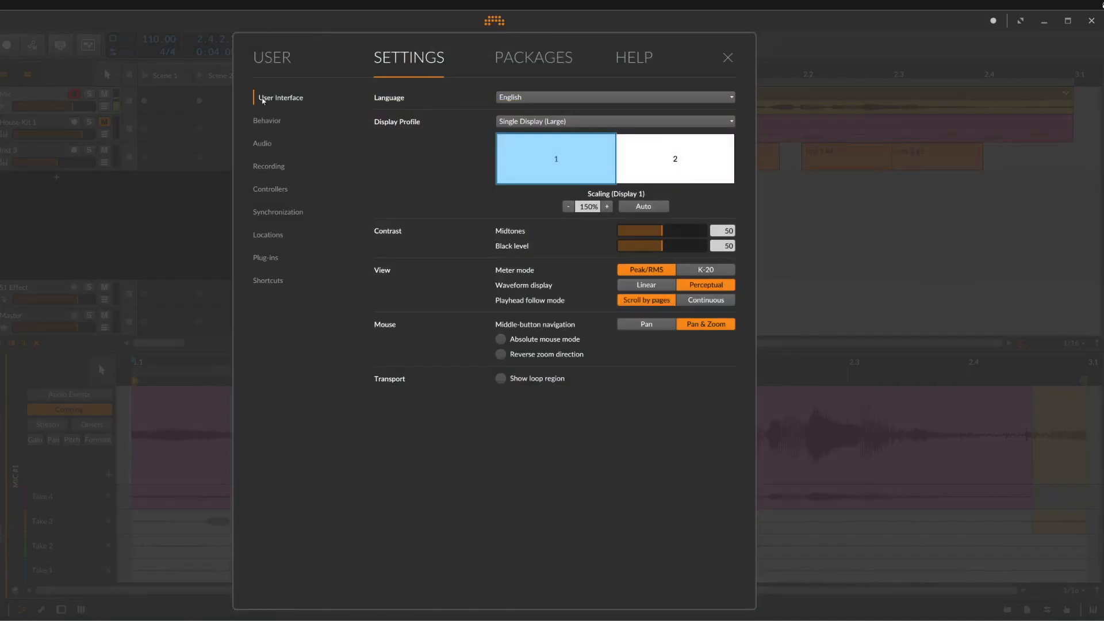
pyautogui.click(613, 97)
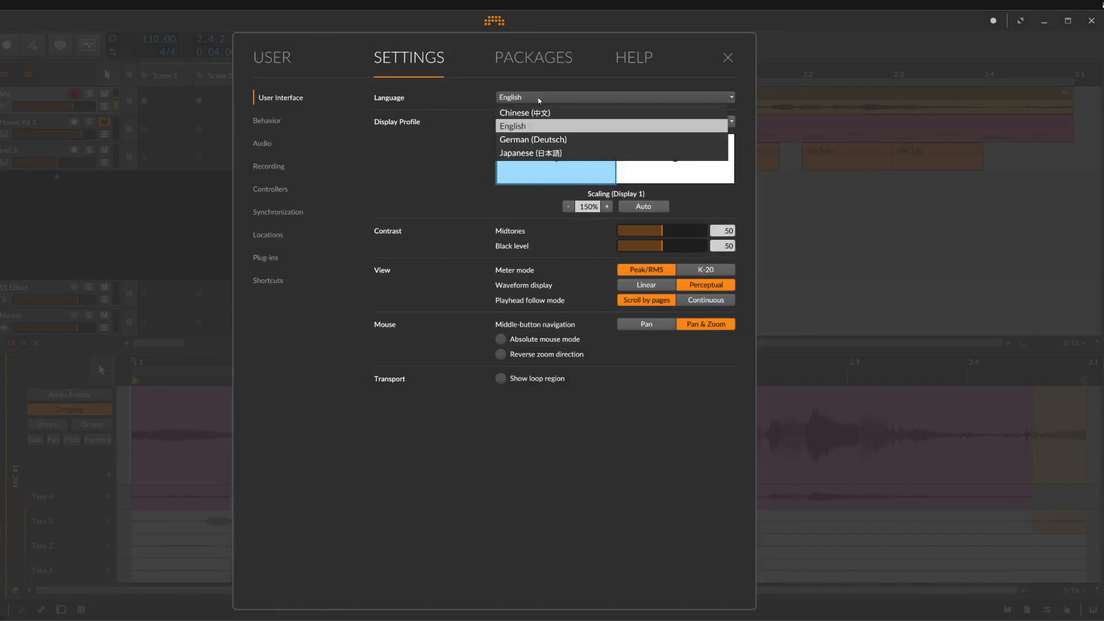
pyautogui.moveTo(534, 139)
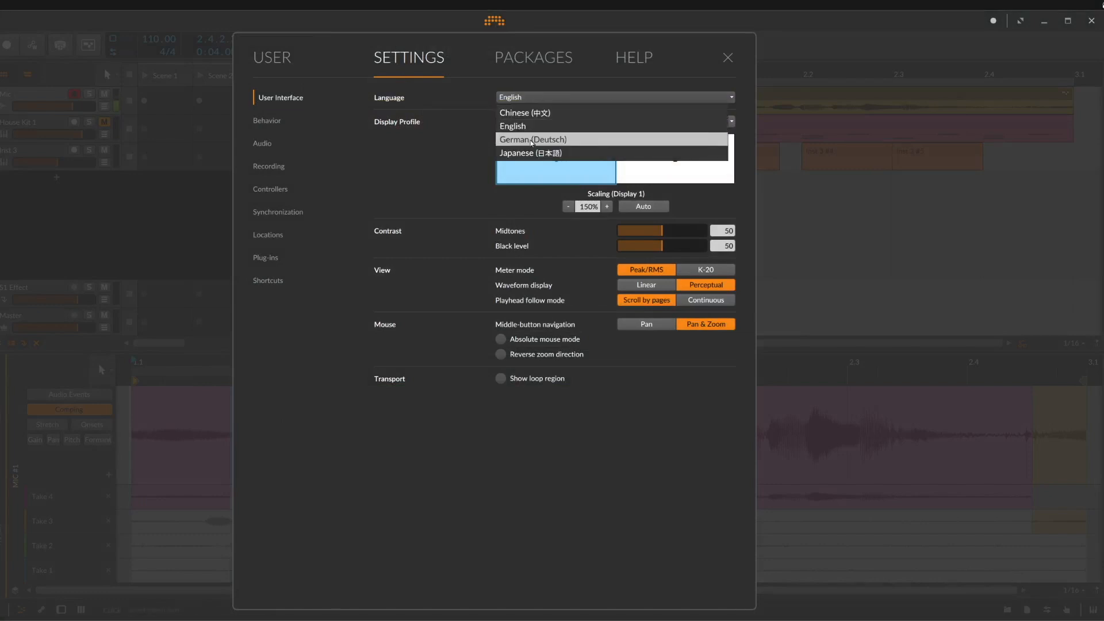
pyautogui.moveTo(530, 153)
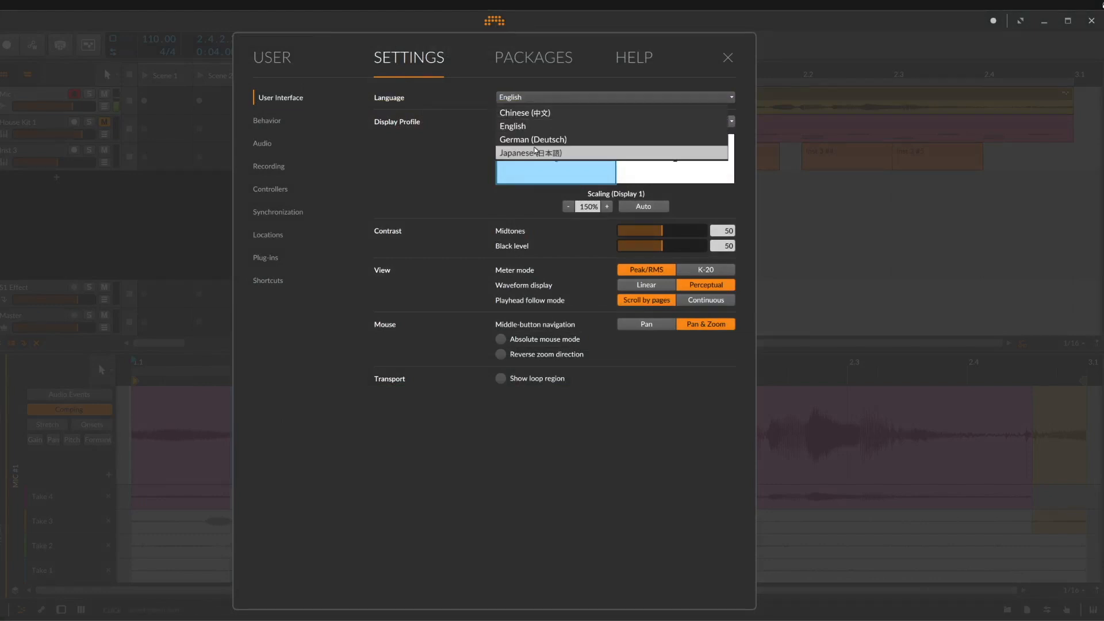
pyautogui.click(533, 139)
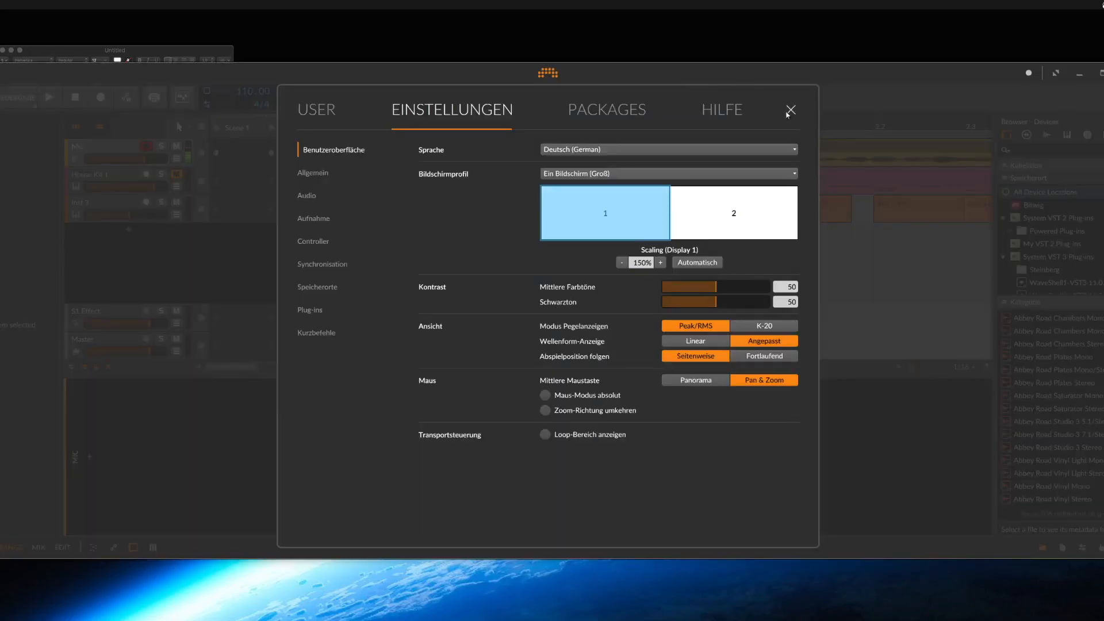
pyautogui.click(791, 110)
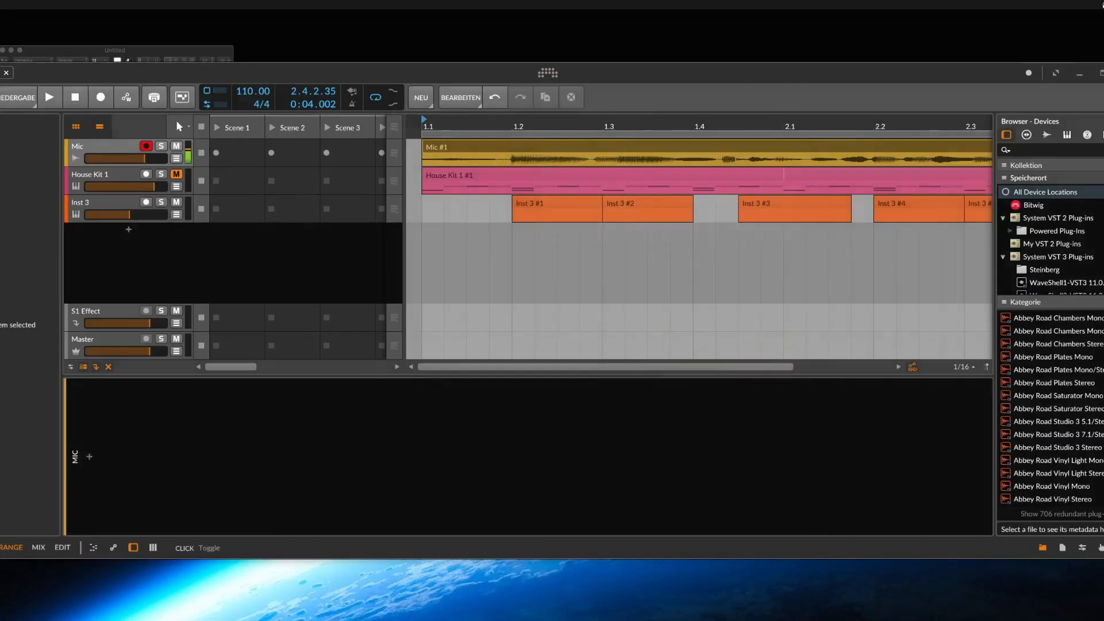